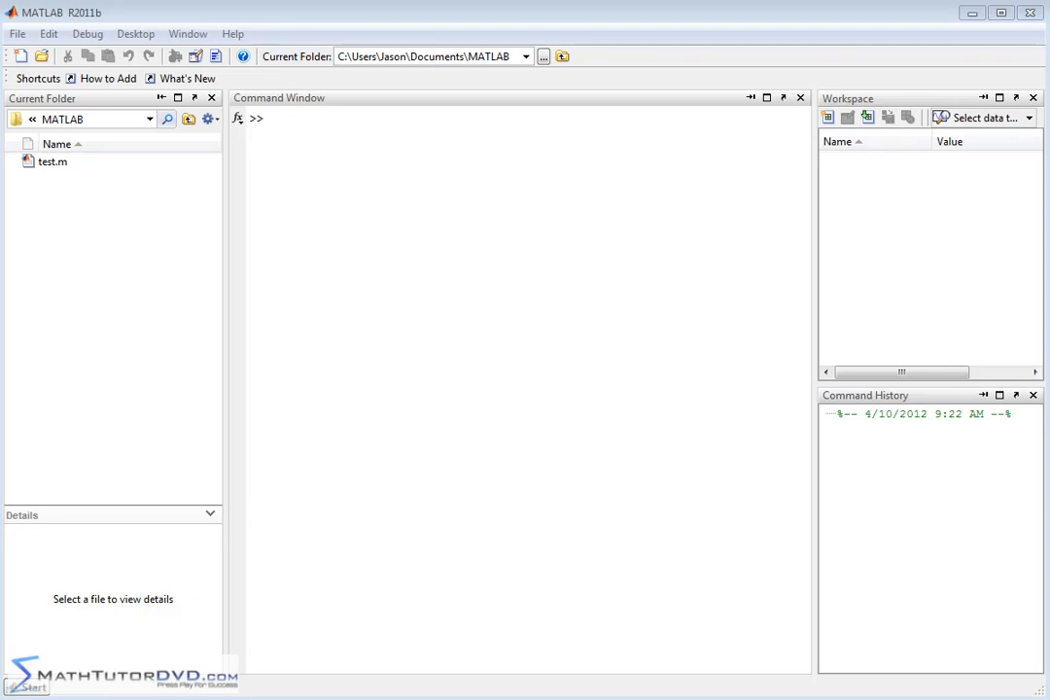
# Step: Enter x=[0 1 2 3 4 5 6 7] at the Command Window prompt
pyautogui.click(373, 206)
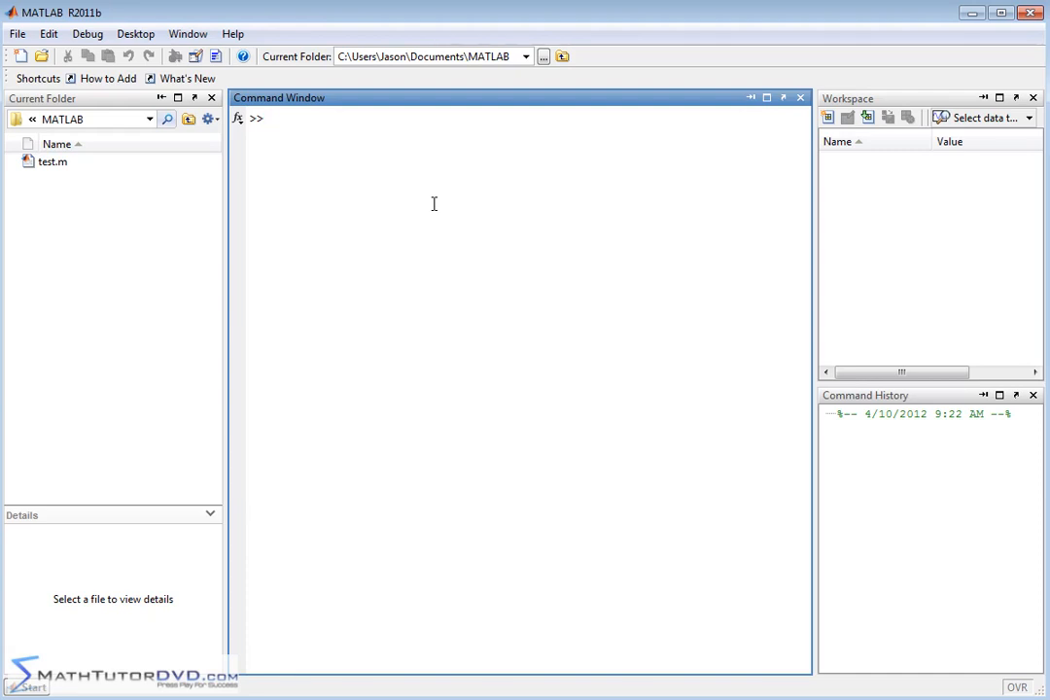
pyautogui.click(277, 119)
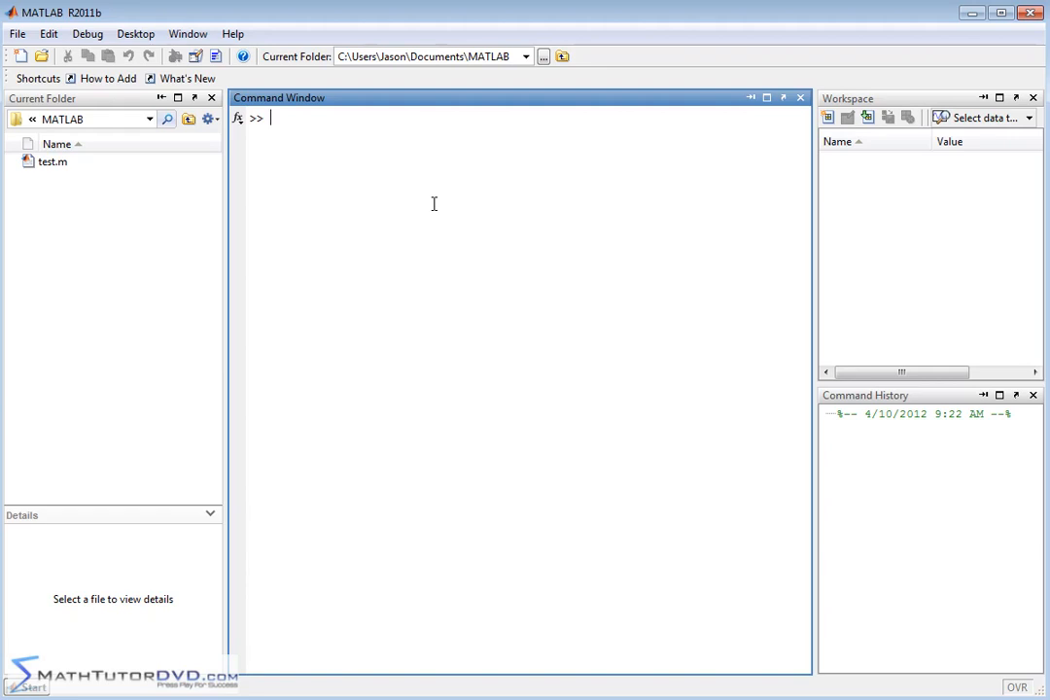
pyautogui.moveTo(375, 419)
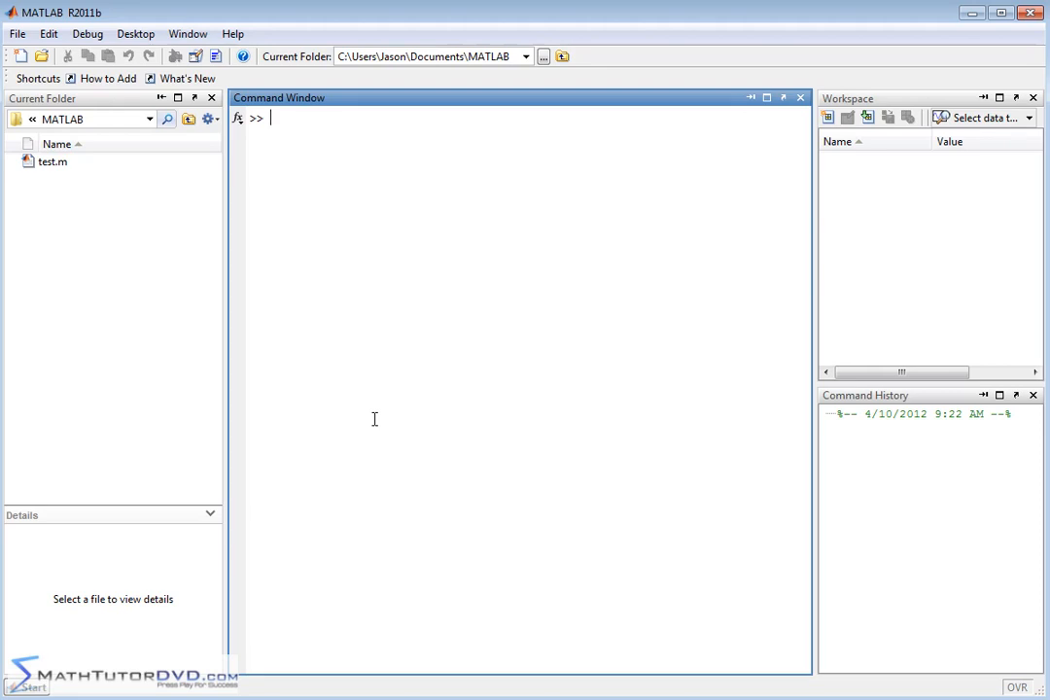
pyautogui.write('x')
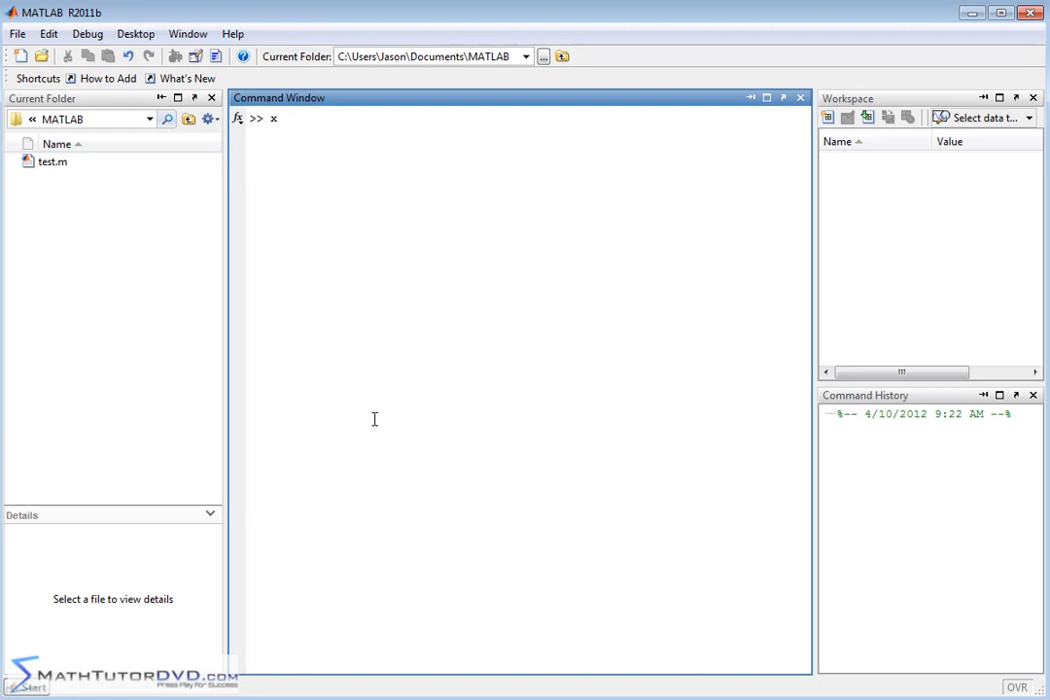
pyautogui.write('=[')
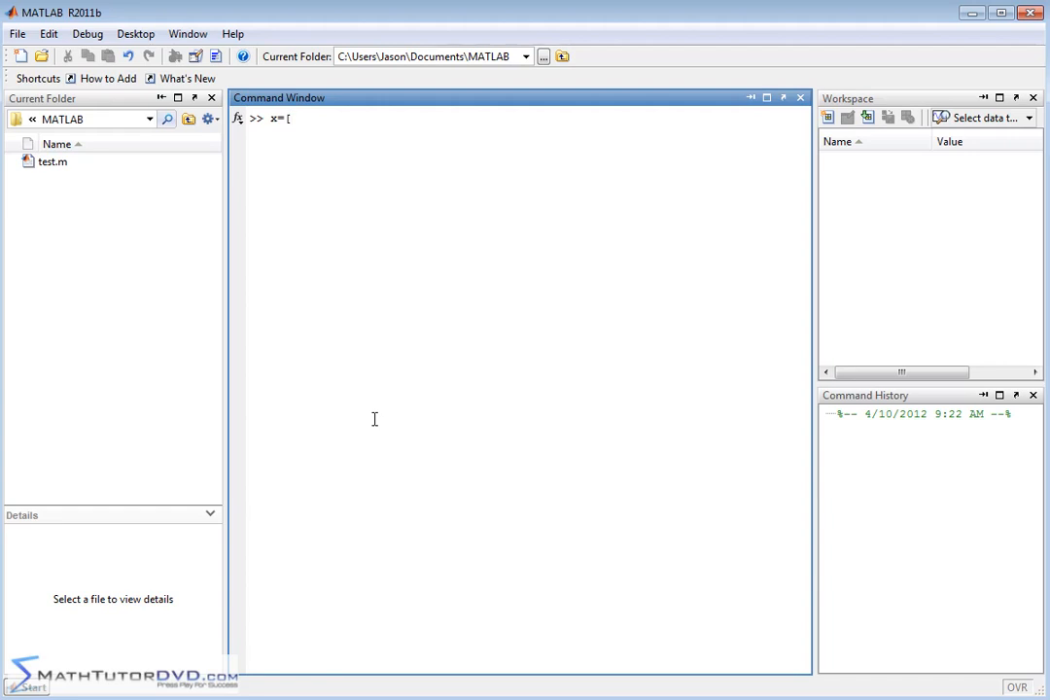
pyautogui.write('0 1 2 3 4')
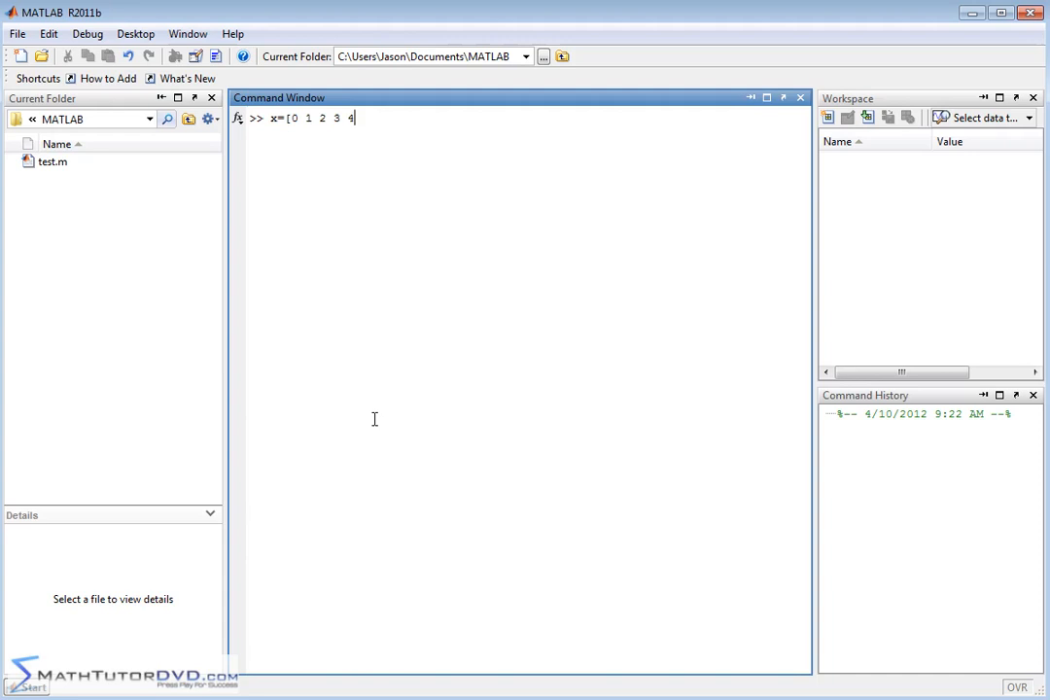
pyautogui.write('5 6 7')
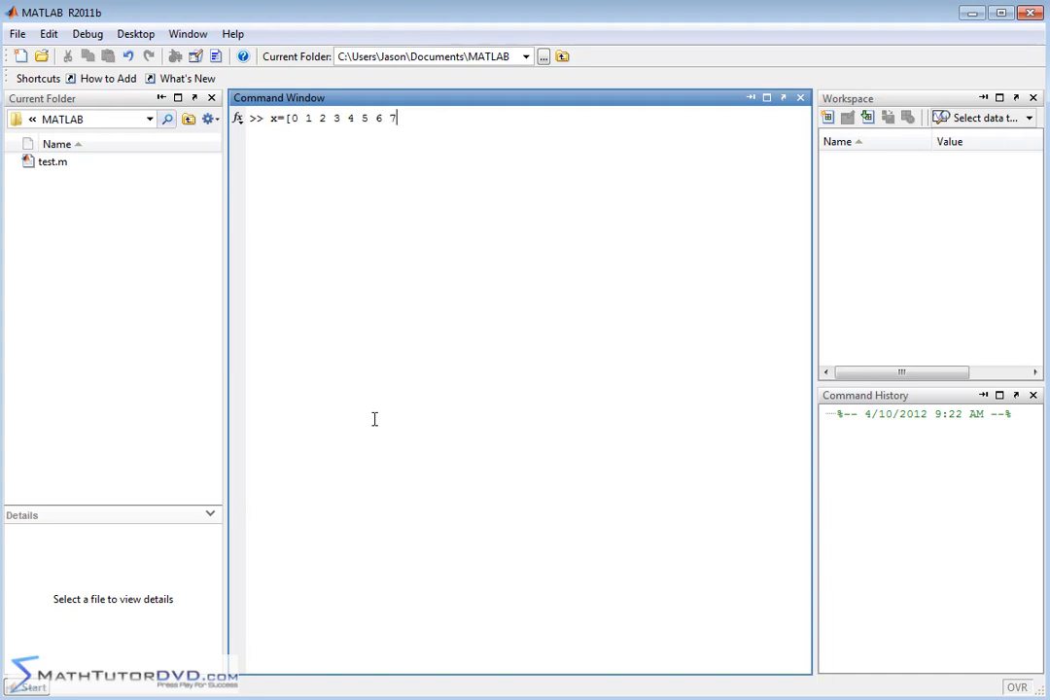
pyautogui.write(']')
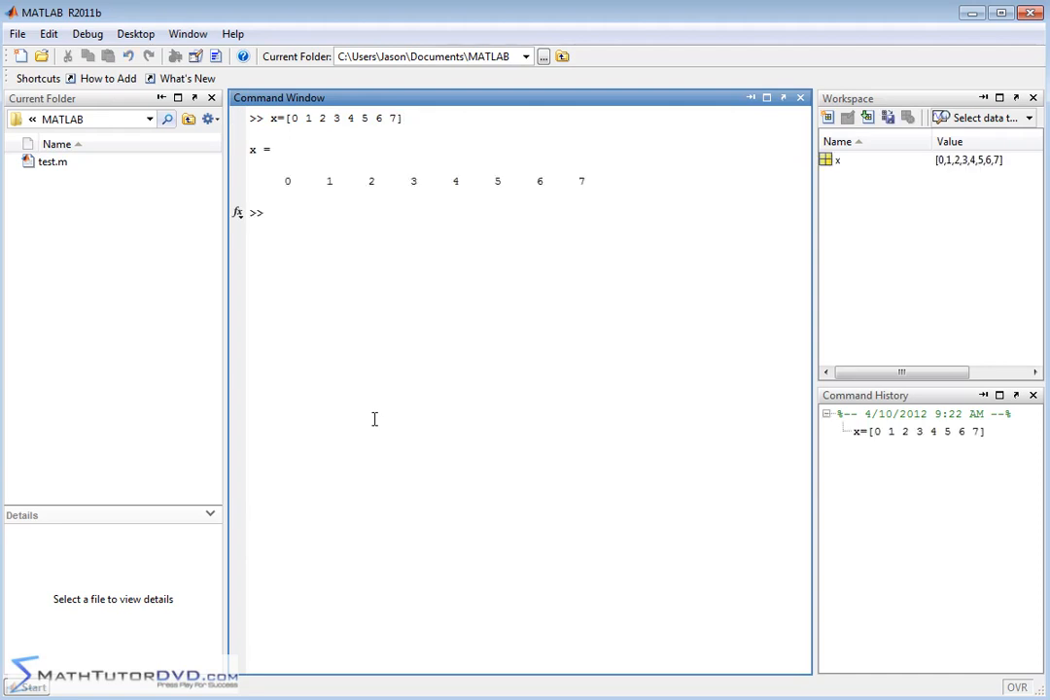
pyautogui.moveTo(278, 178)
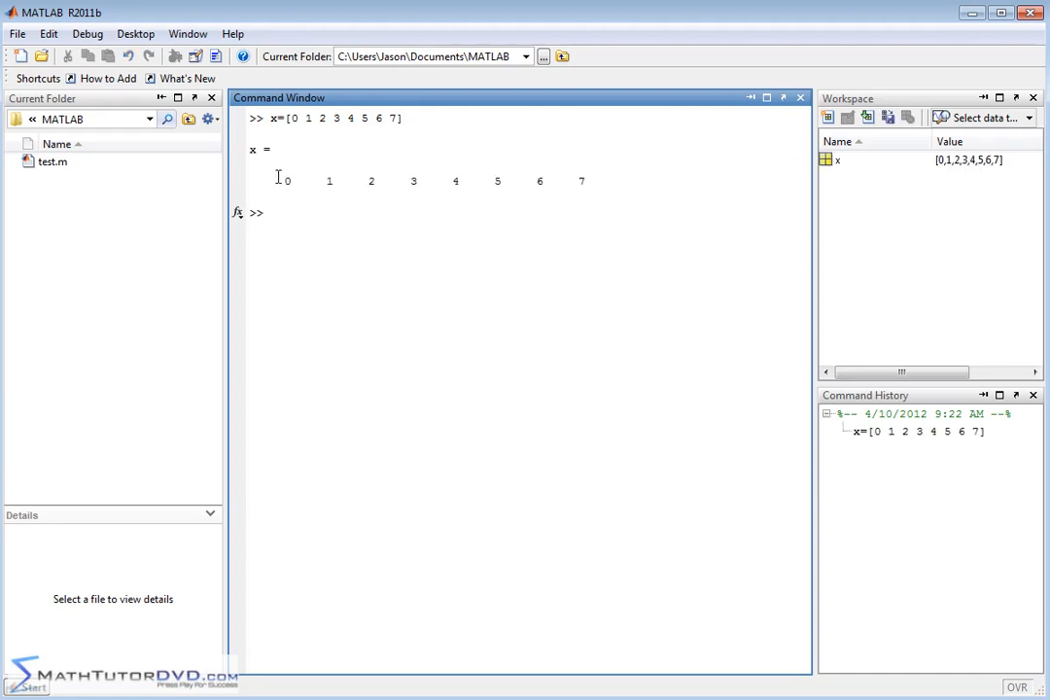
pyautogui.moveTo(386, 186)
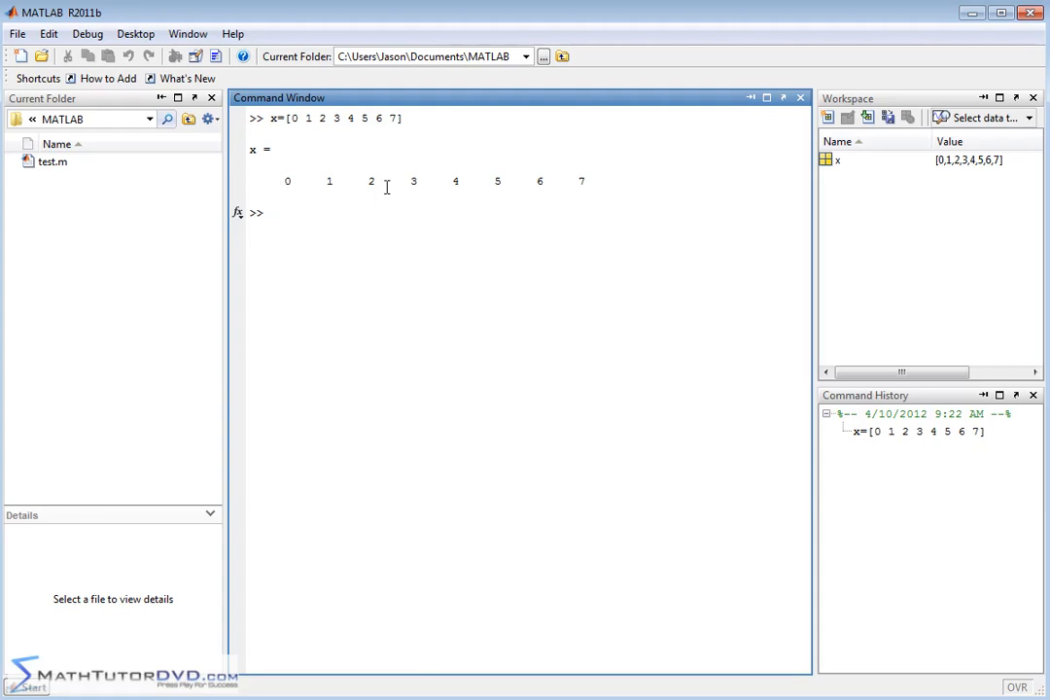
# Step: Enter y=[1 2 3 4 3 2 1 0] in the Command Window
pyautogui.write('y')
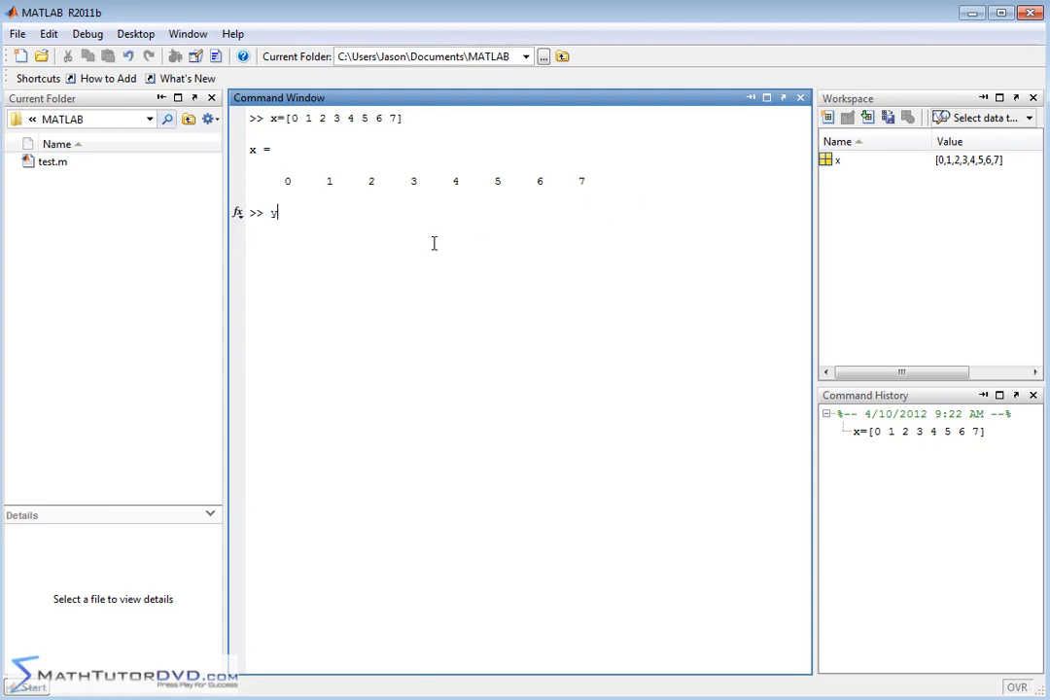
pyautogui.write('=')
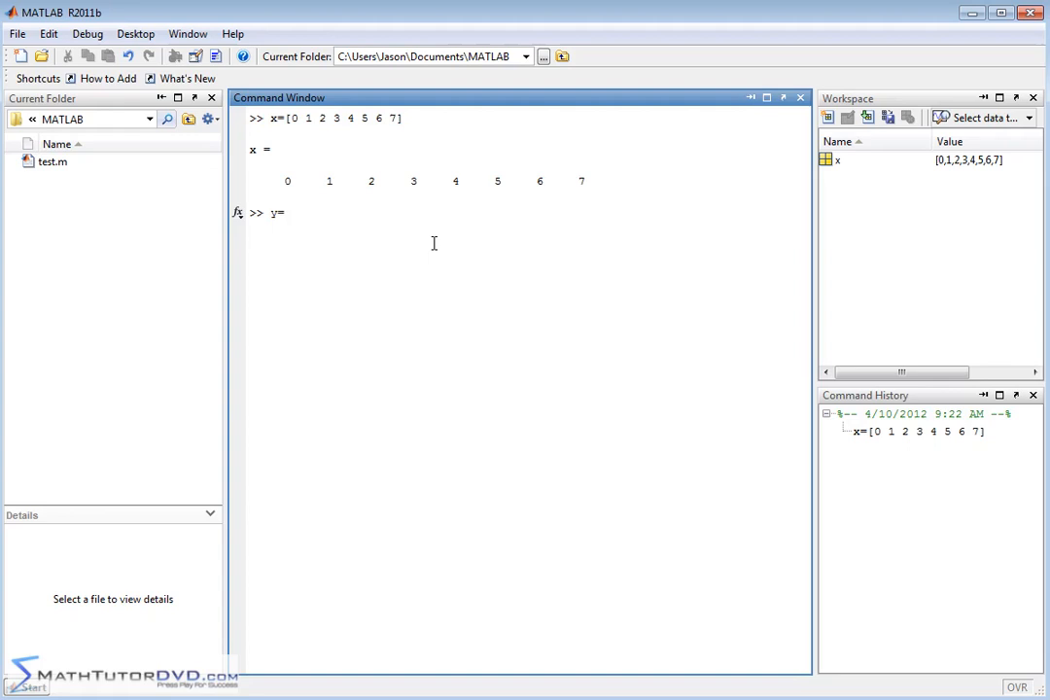
pyautogui.write('[')
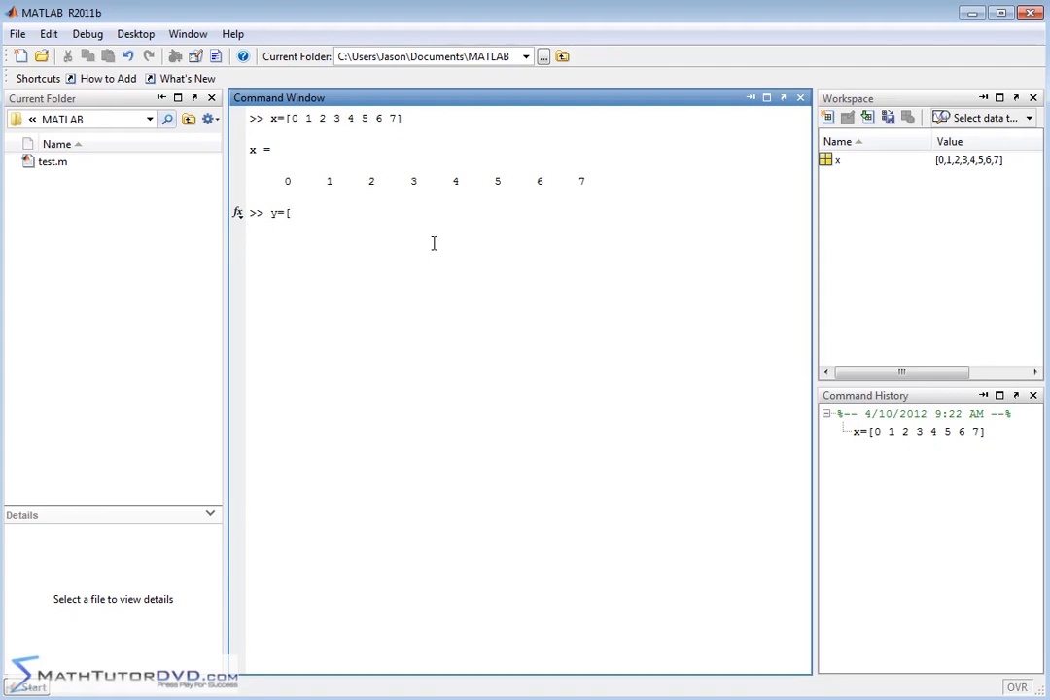
pyautogui.write('1 2 3 4 5')
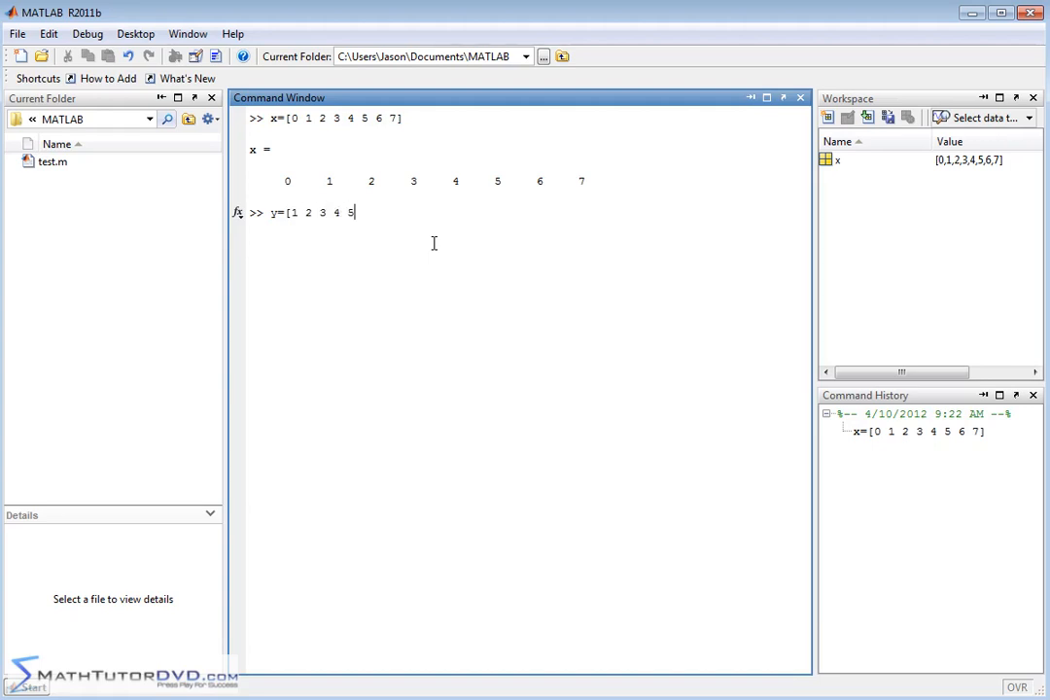
pyautogui.write('3 2 1')
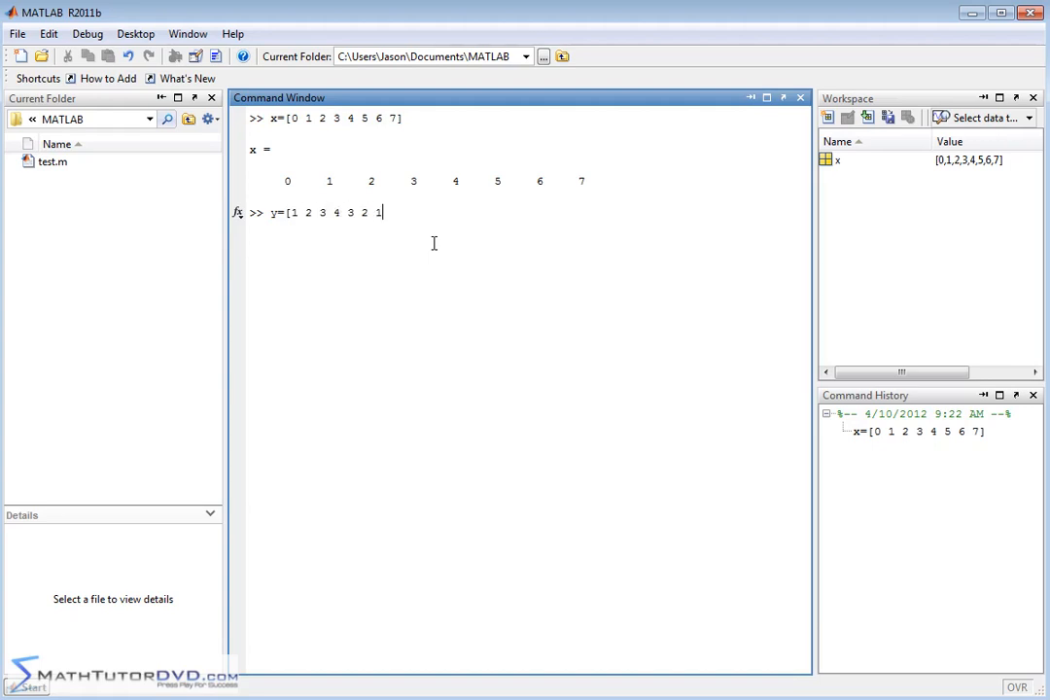
pyautogui.write('0')
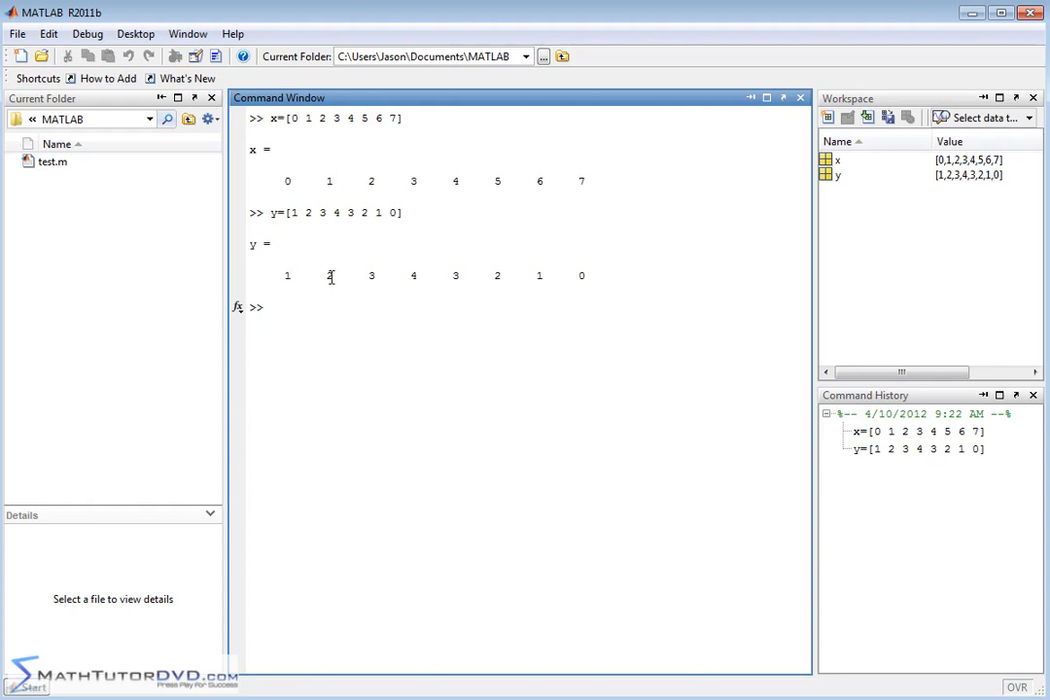
pyautogui.moveTo(429, 299)
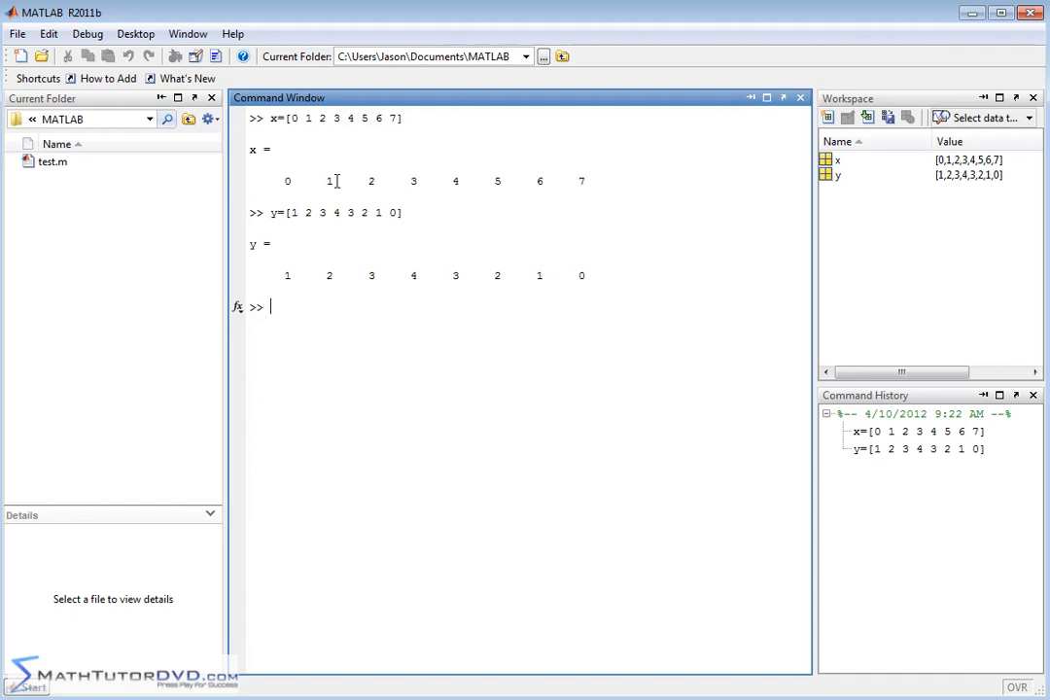
pyautogui.moveTo(619, 169)
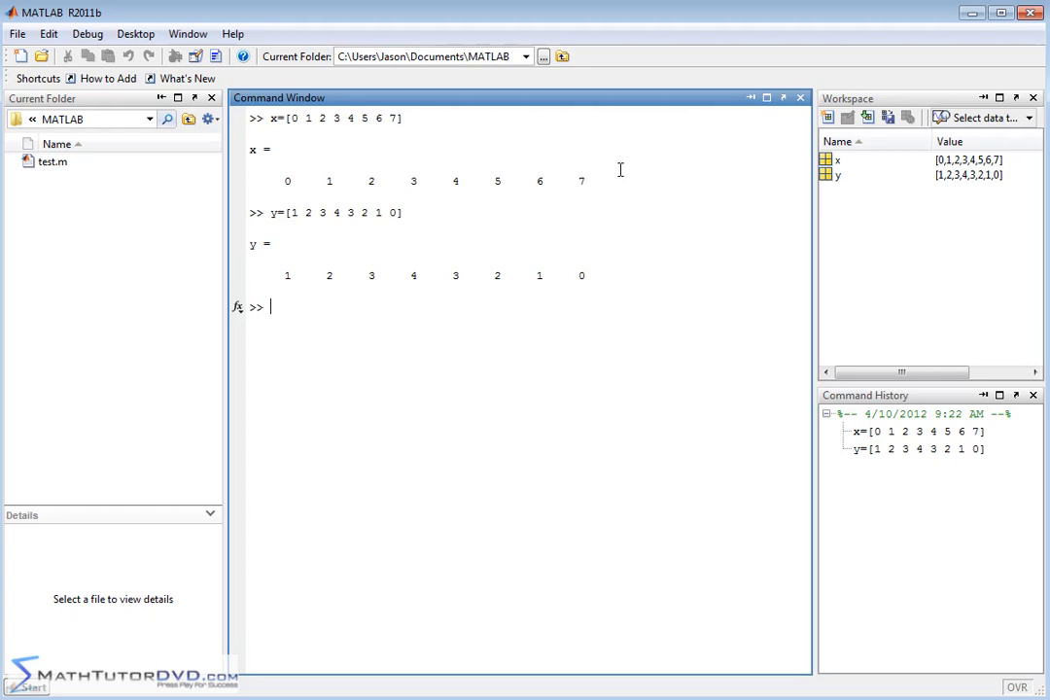
pyautogui.moveTo(636, 271)
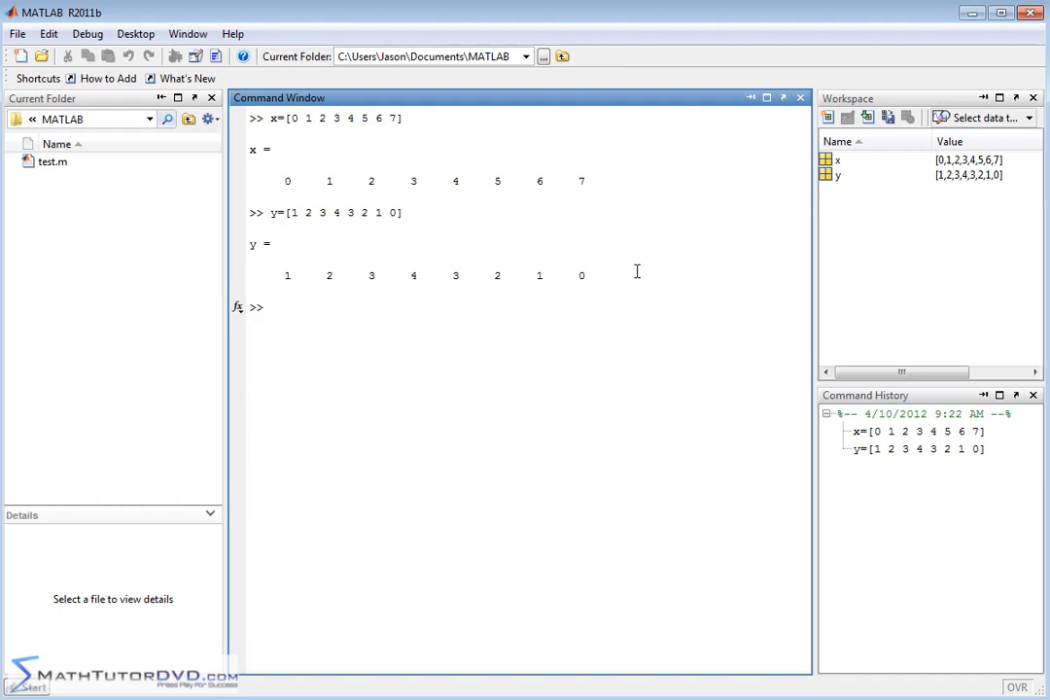
# Step: Run plot(x,y) to draw y against x in a figure window
pyautogui.write('plot')
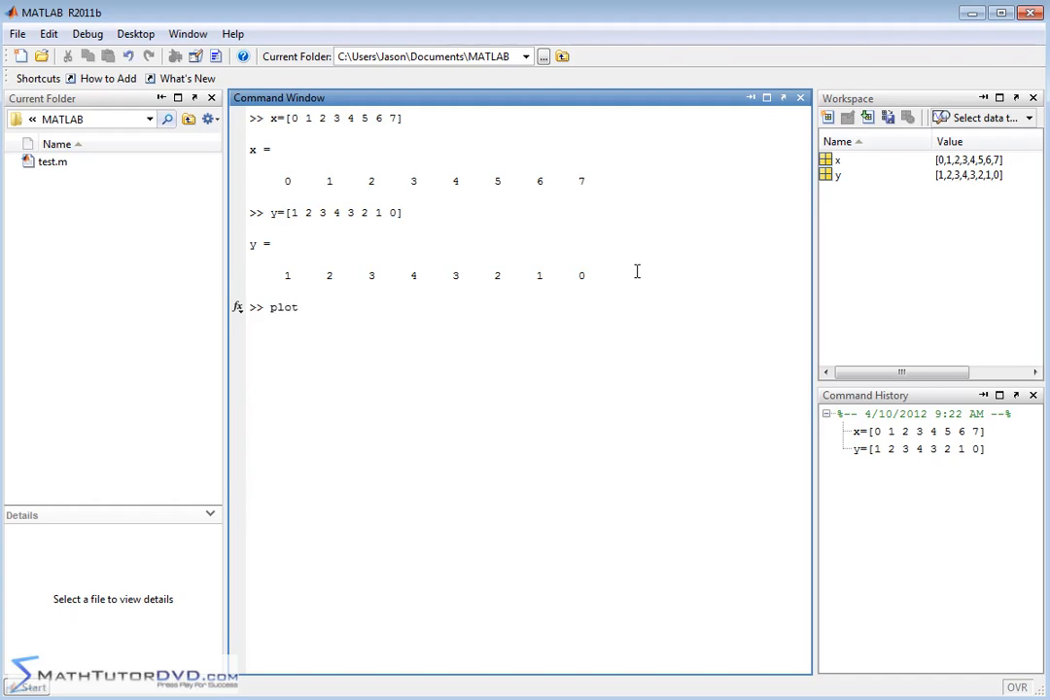
pyautogui.write('(x')
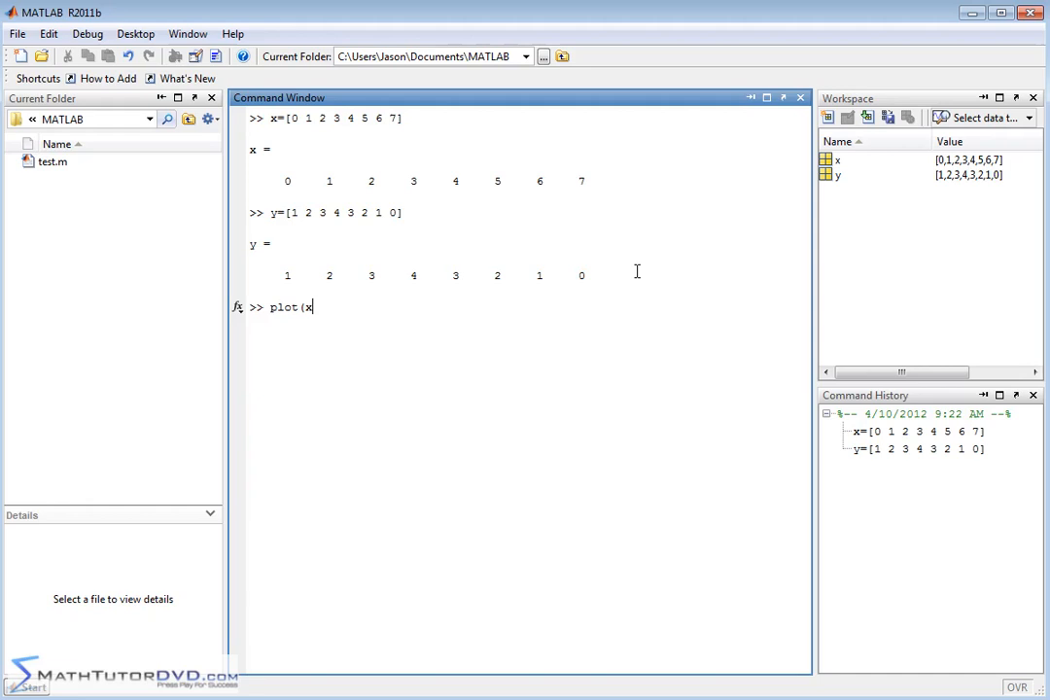
pyautogui.write(',y)')
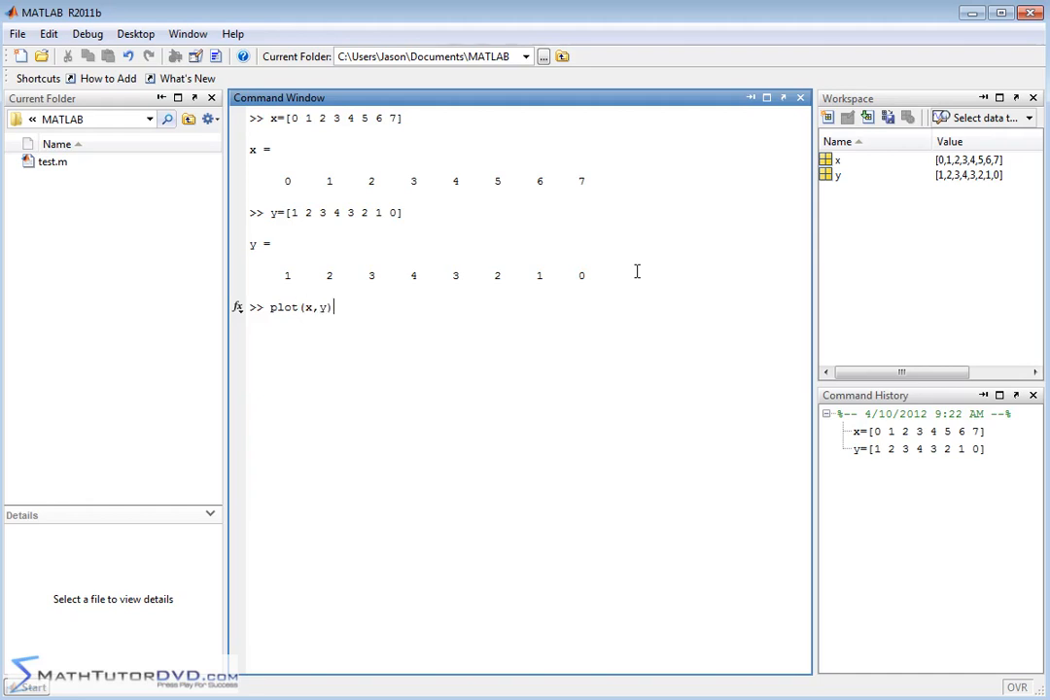
pyautogui.moveTo(363, 262)
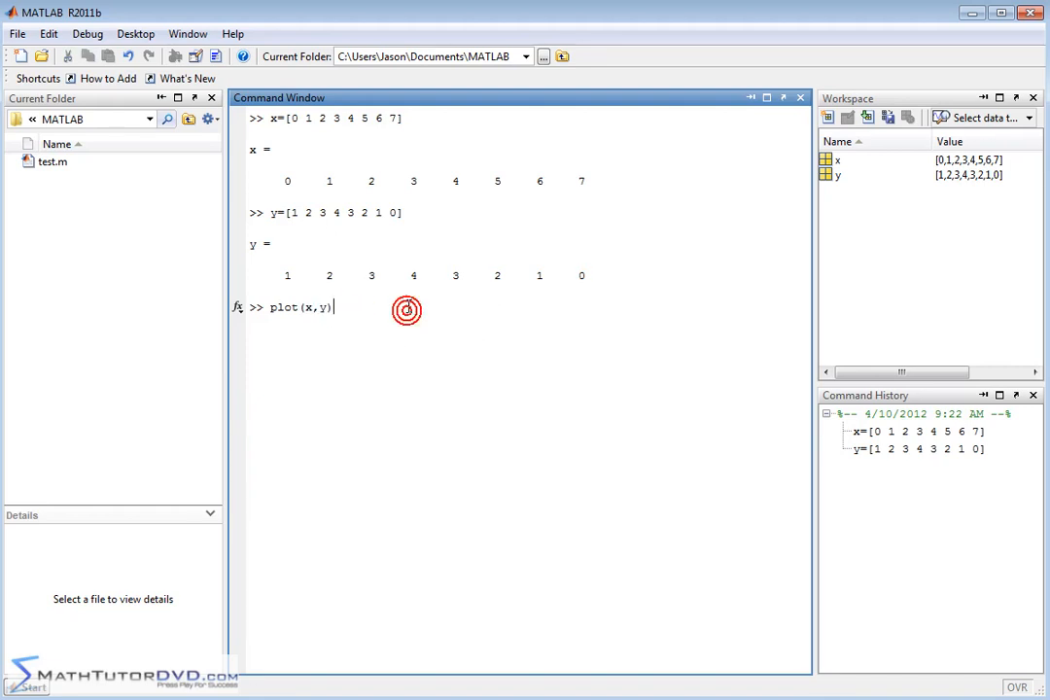
pyautogui.press('Return')
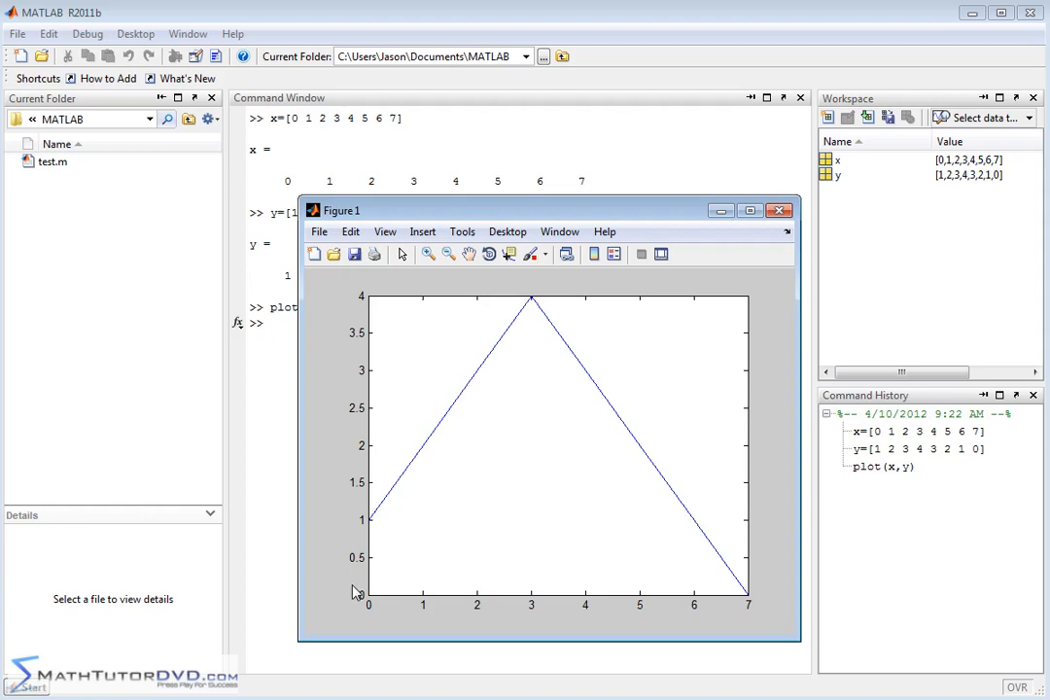
pyautogui.moveTo(376, 515)
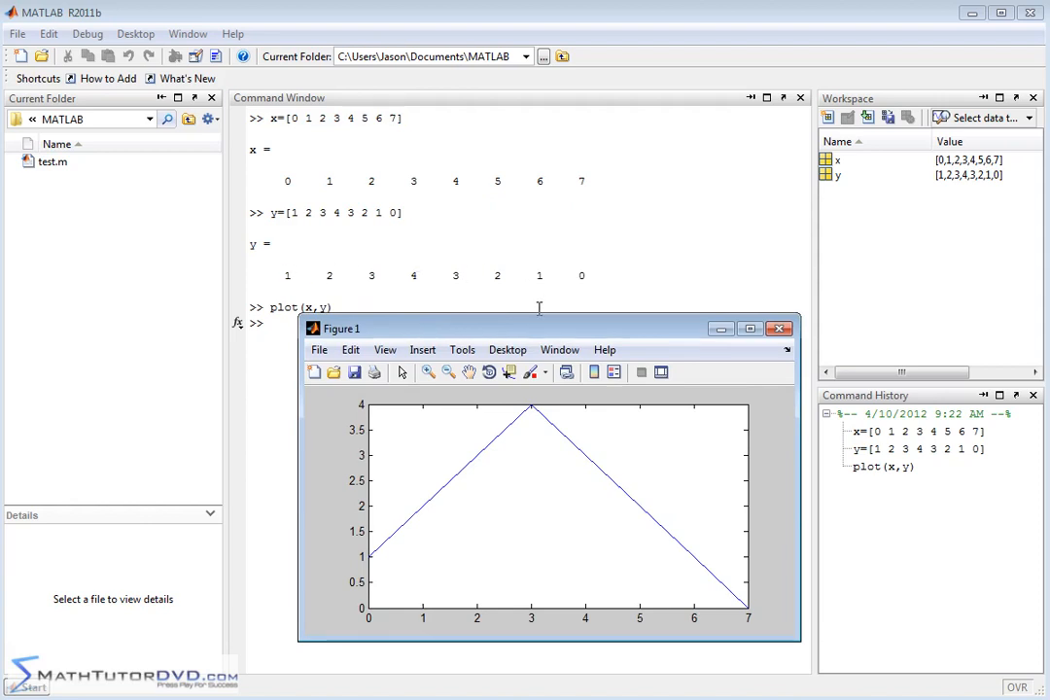
# Step: Move the Figure 1 window up and to the left, then return to the Command Window
pyautogui.moveTo(540, 327); pyautogui.dragTo(506, 148)
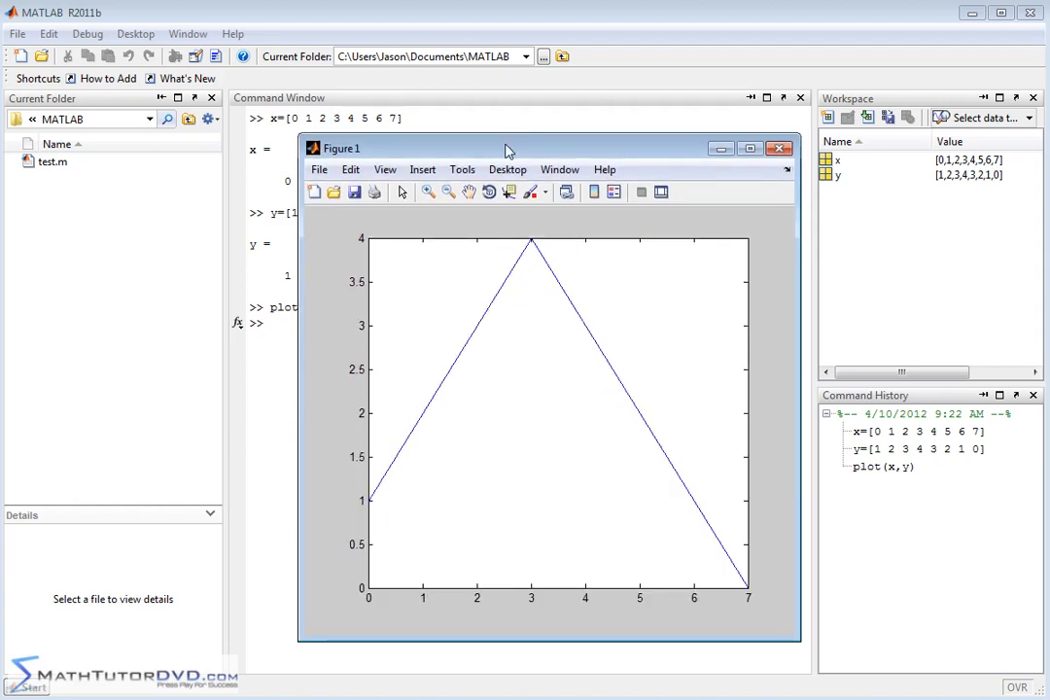
pyautogui.moveTo(506, 147); pyautogui.dragTo(467, 151)
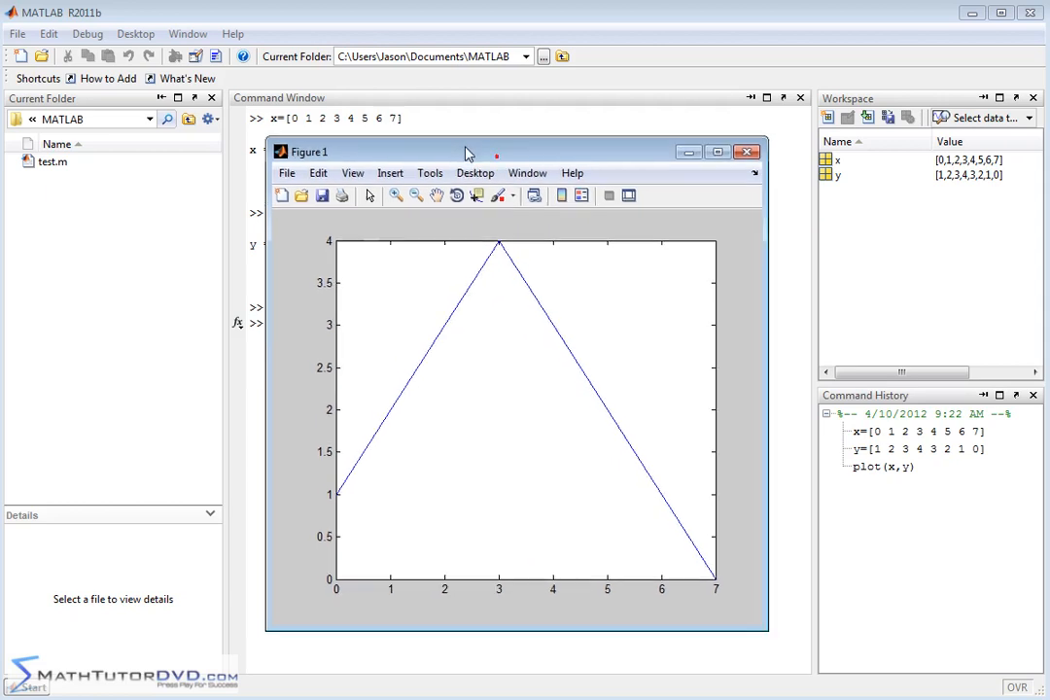
pyautogui.moveTo(467, 152); pyautogui.dragTo(449, 149)
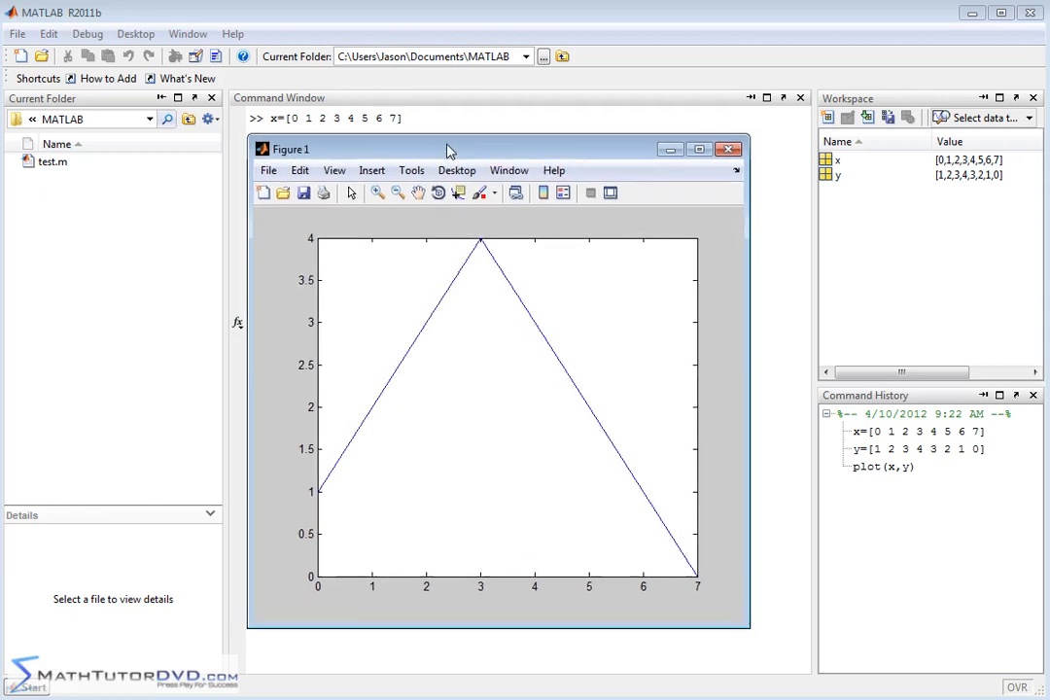
pyautogui.moveTo(487, 313)
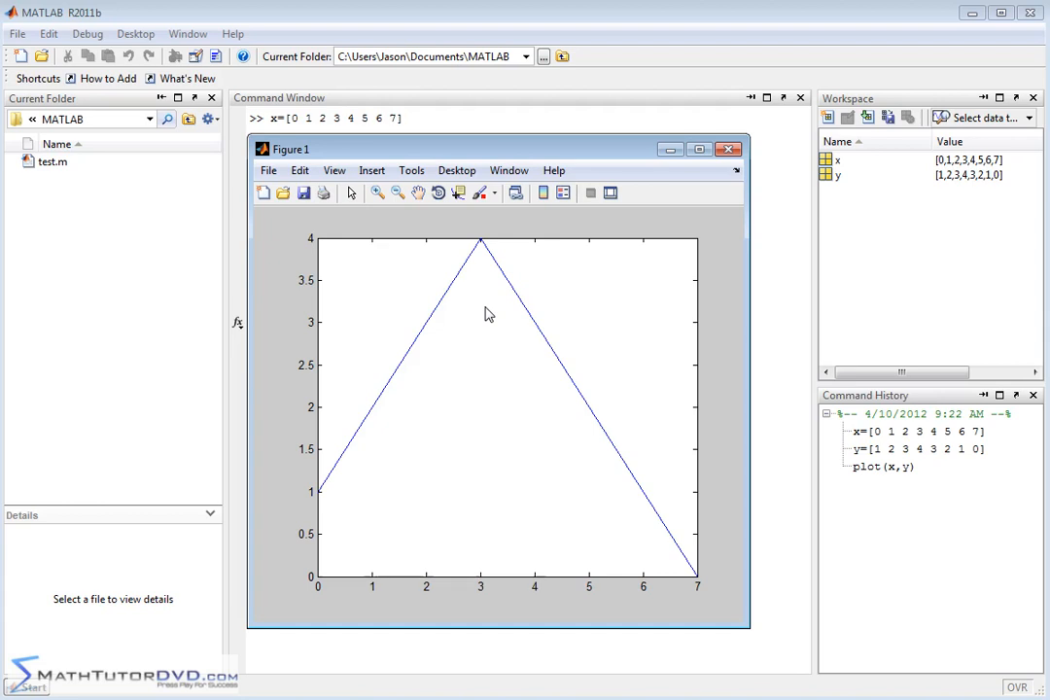
pyautogui.moveTo(587, 474)
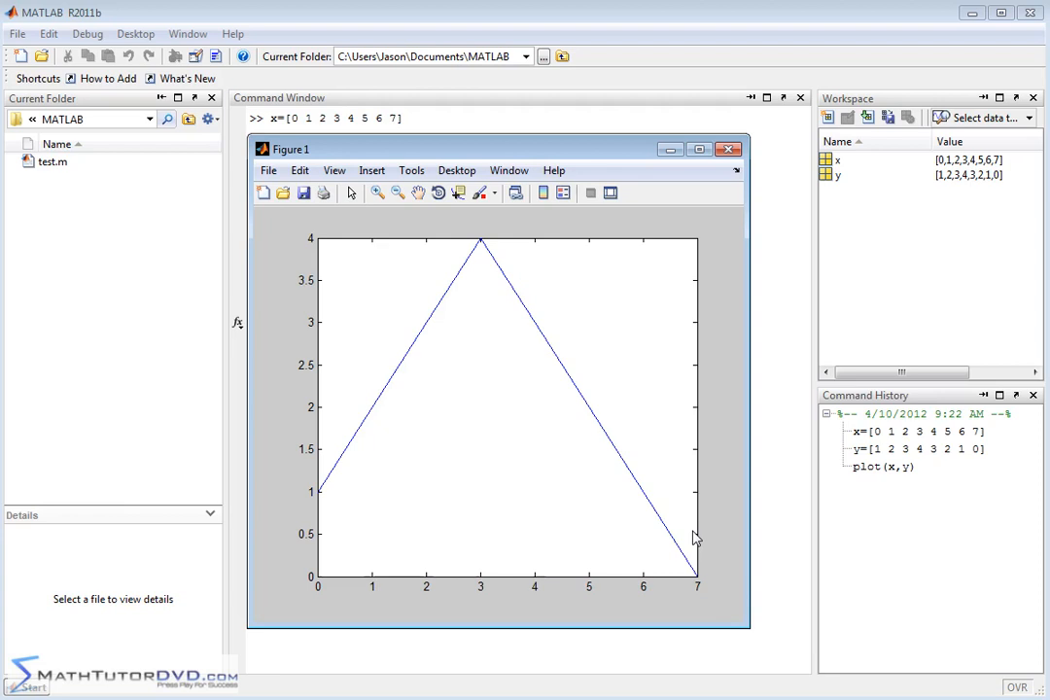
pyautogui.moveTo(483, 11)
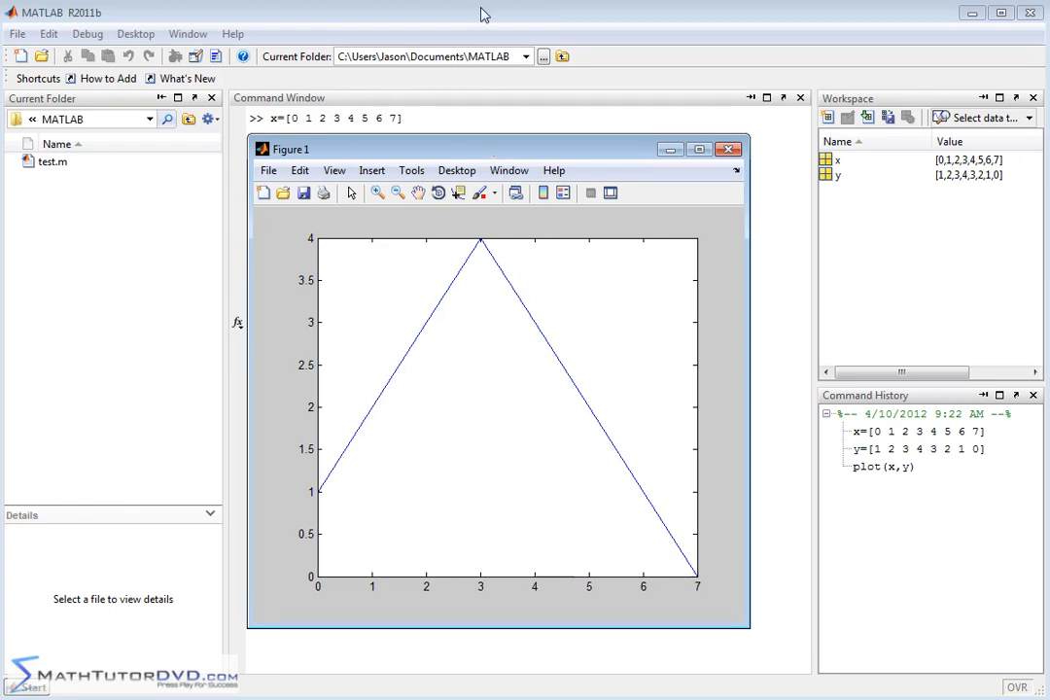
pyautogui.click(730, 149)
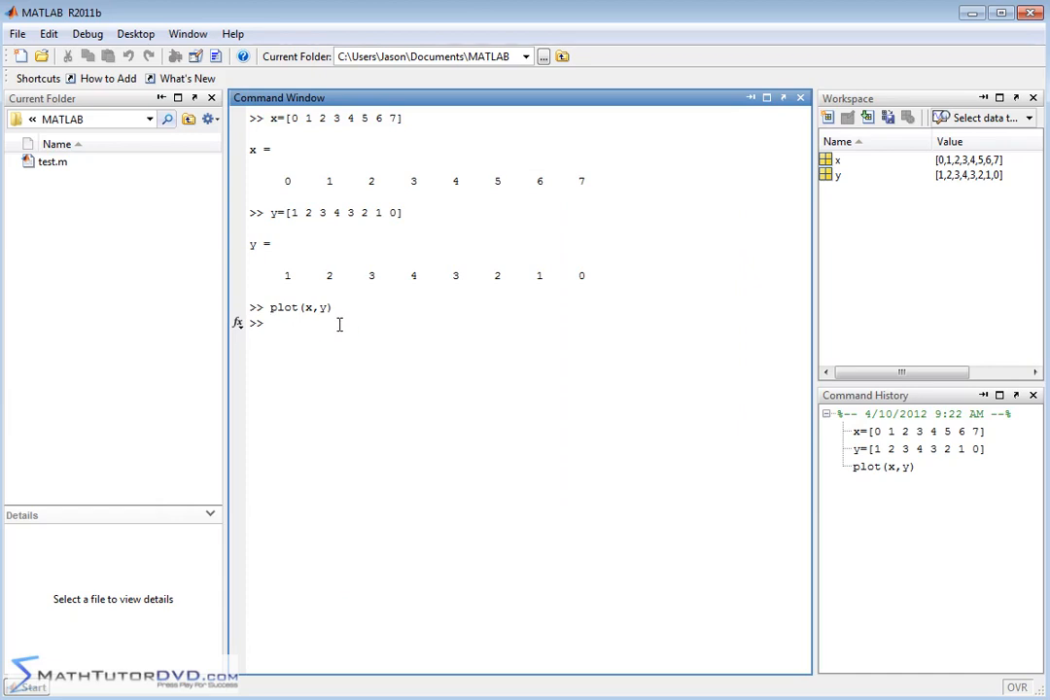
# Step: Title the plot 'My Favorite Plot' using the title command
pyautogui.write('title')
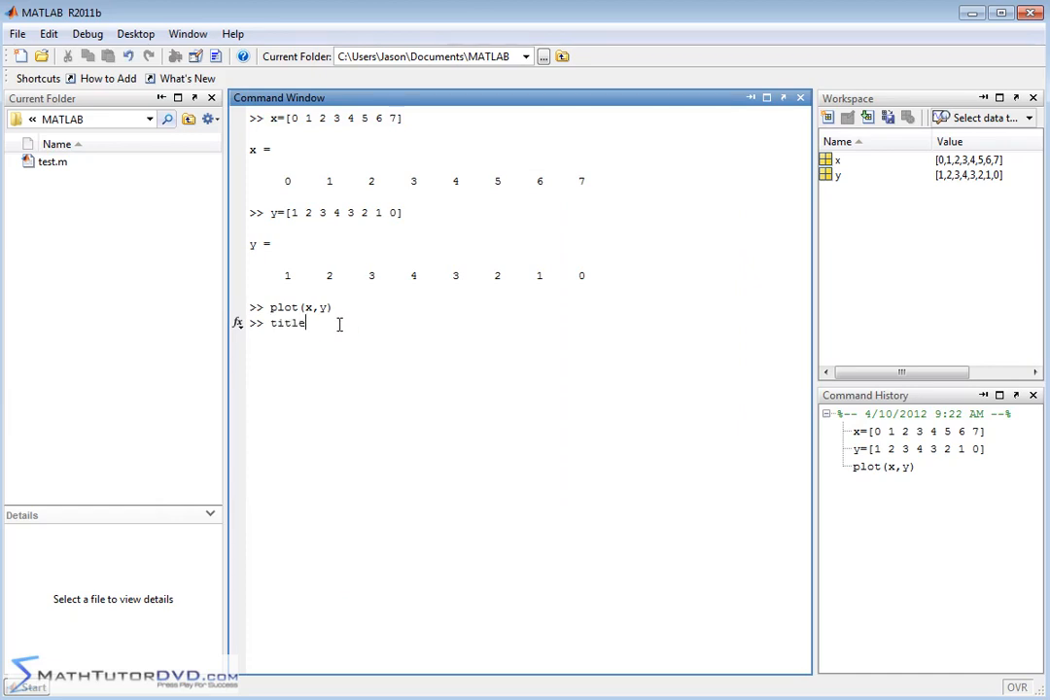
pyautogui.write('(')
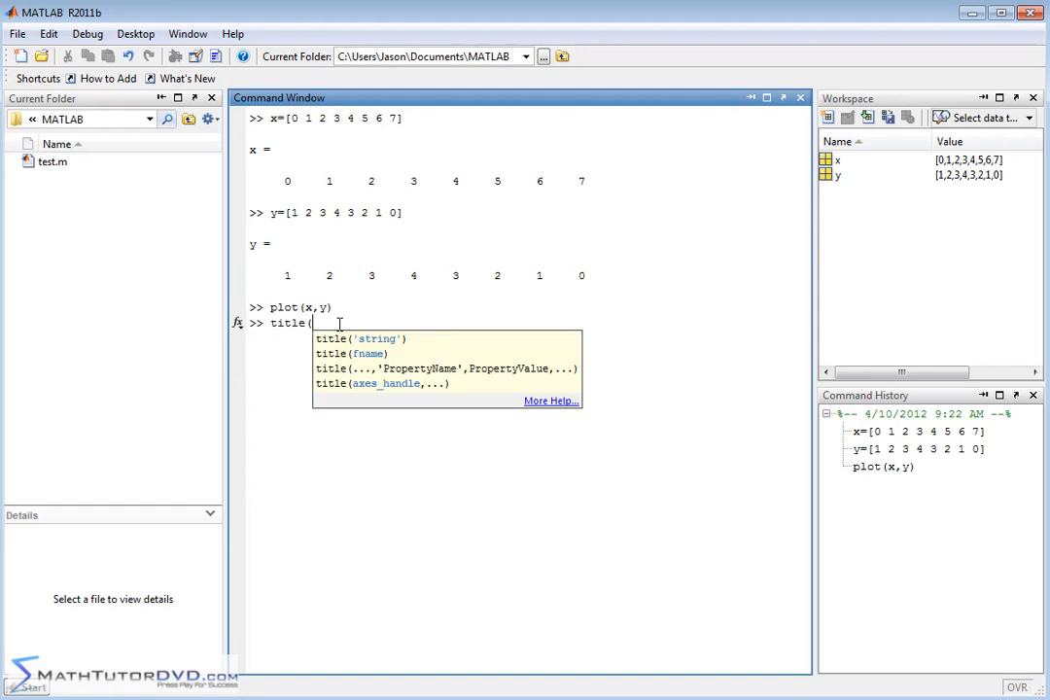
pyautogui.write("'")
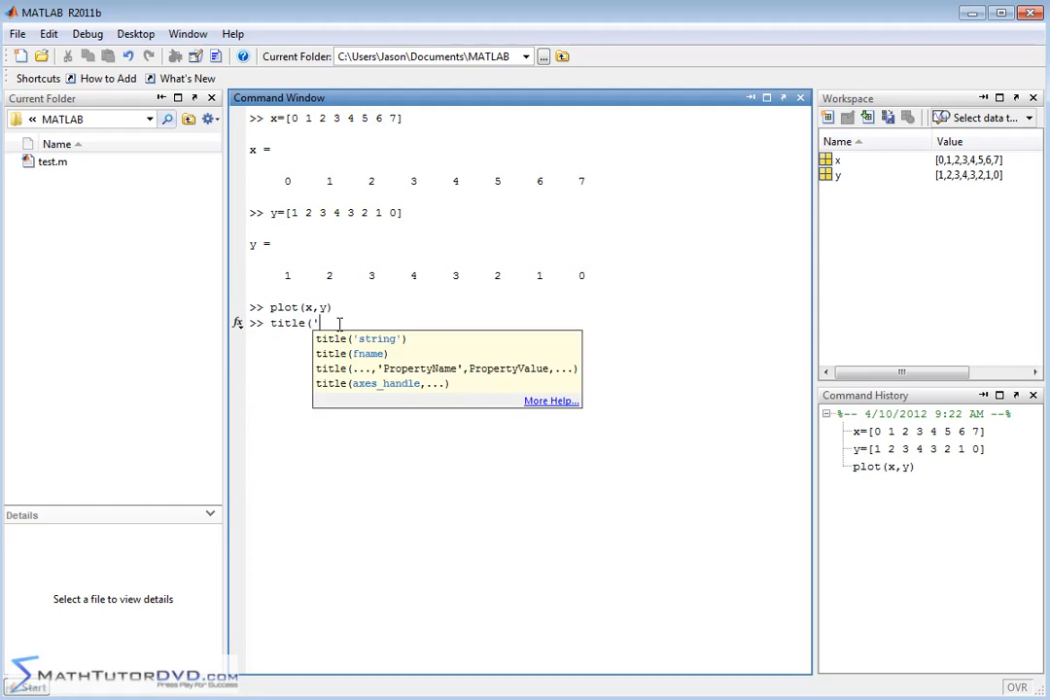
pyautogui.write('My T')
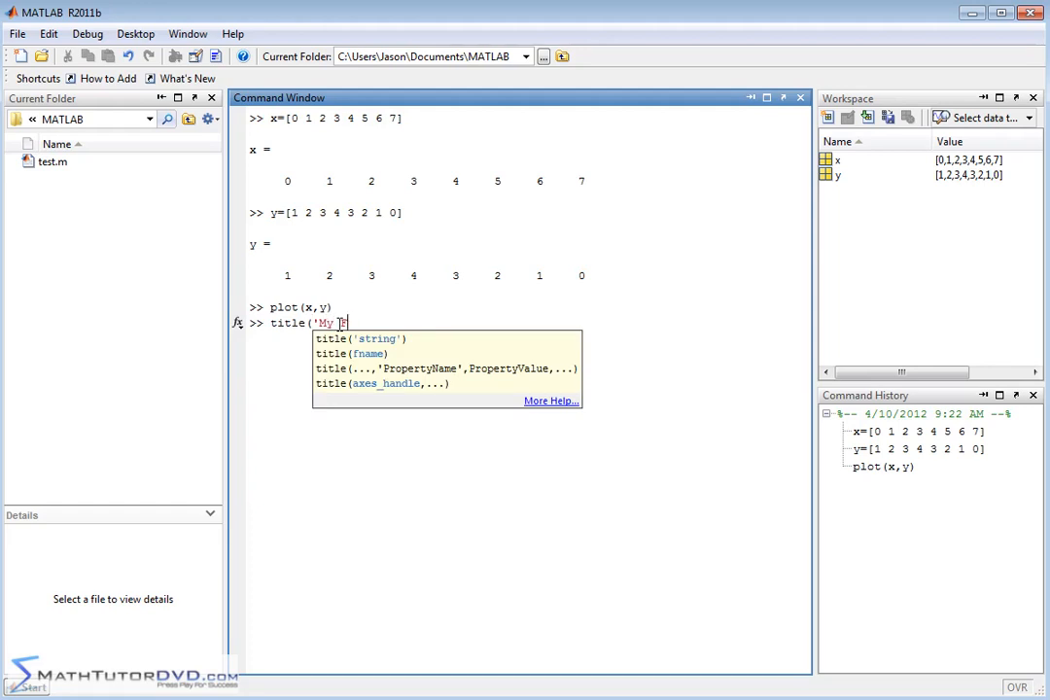
pyautogui.write("Favorite Plot'")
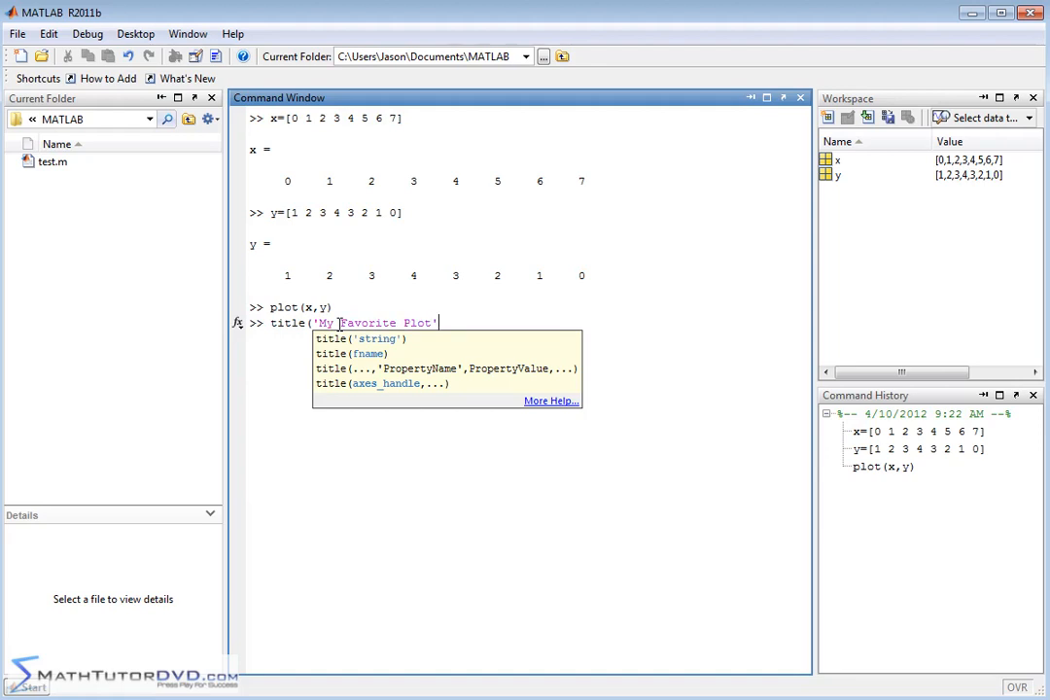
pyautogui.write(')')
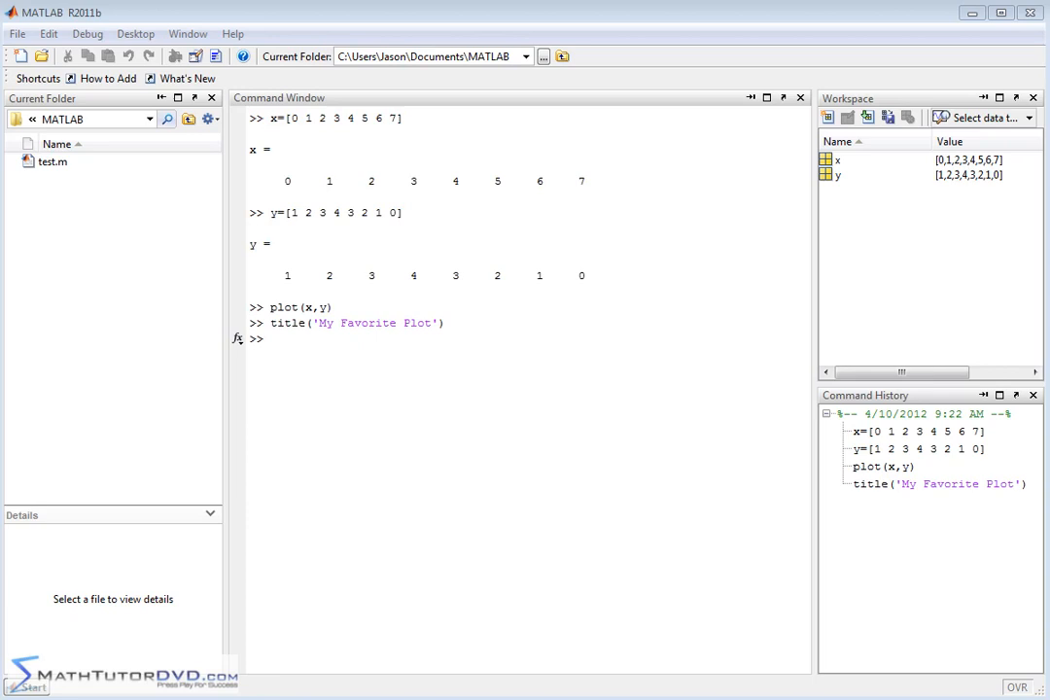
pyautogui.press('Return')
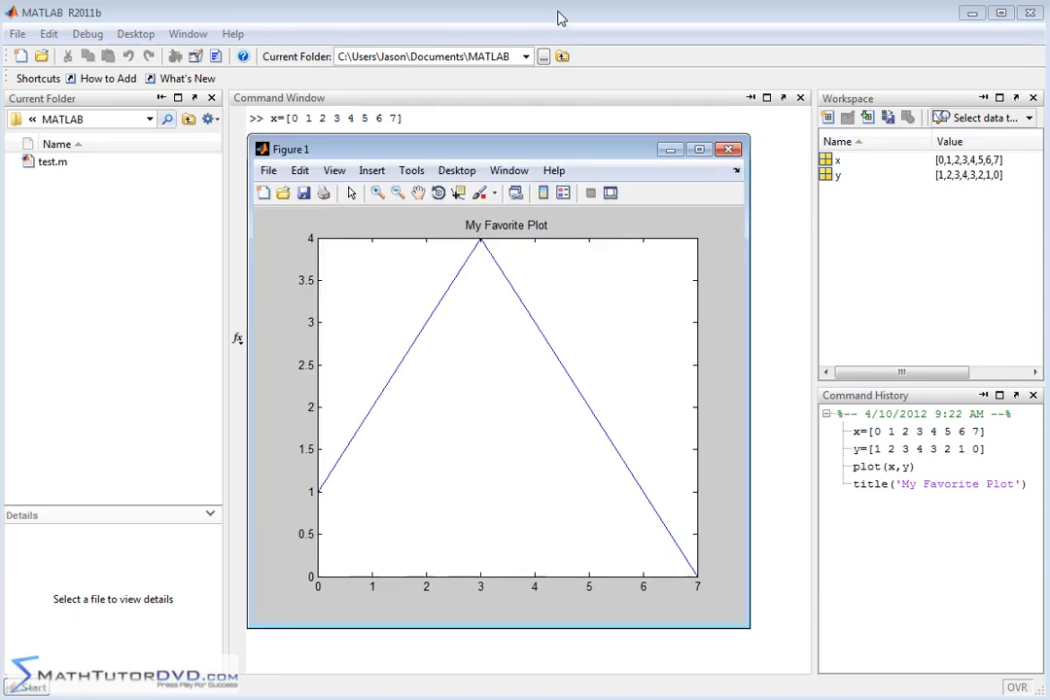
pyautogui.click(729, 149)
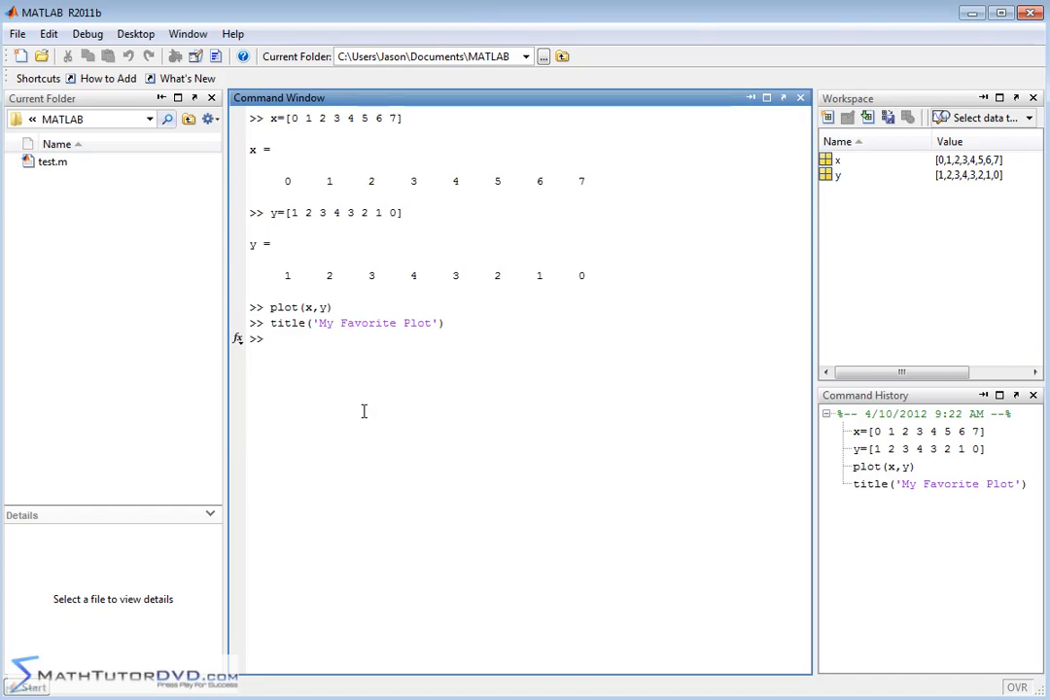
# Step: Label the horizontal axis 'x-axis' with xlabel
pyautogui.write('xla')
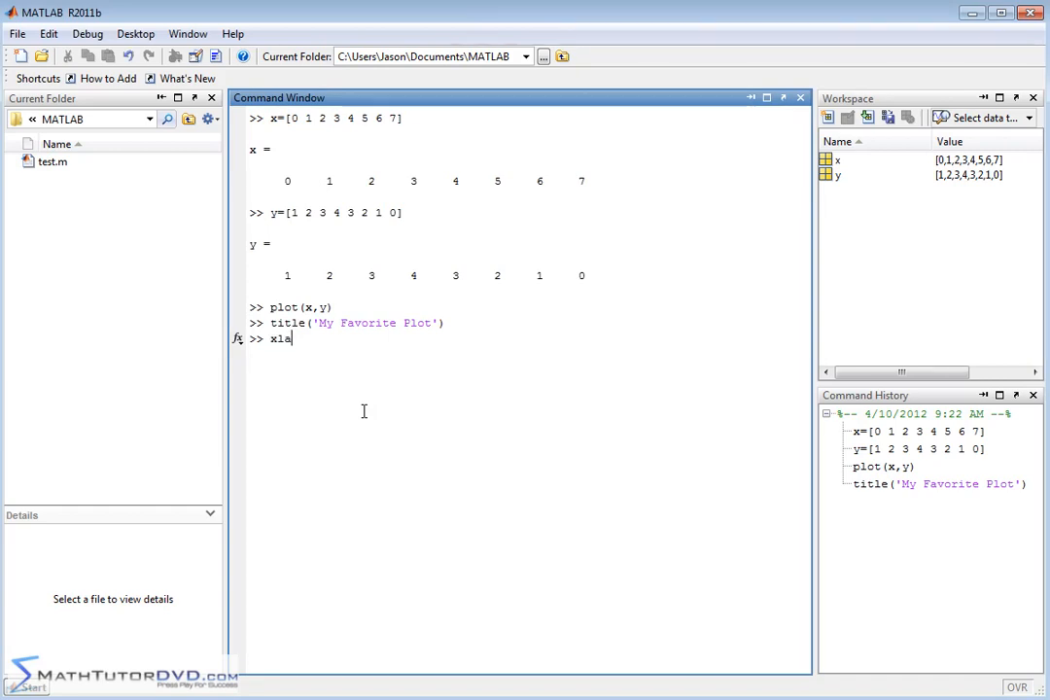
pyautogui.write('bel(')
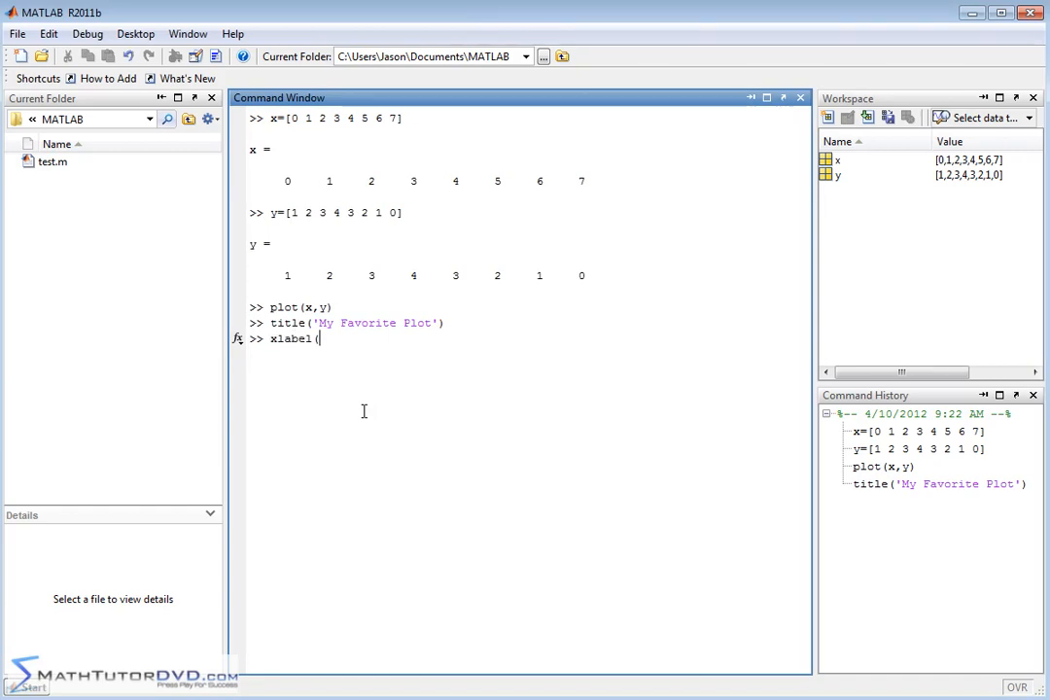
pyautogui.write("'x-")
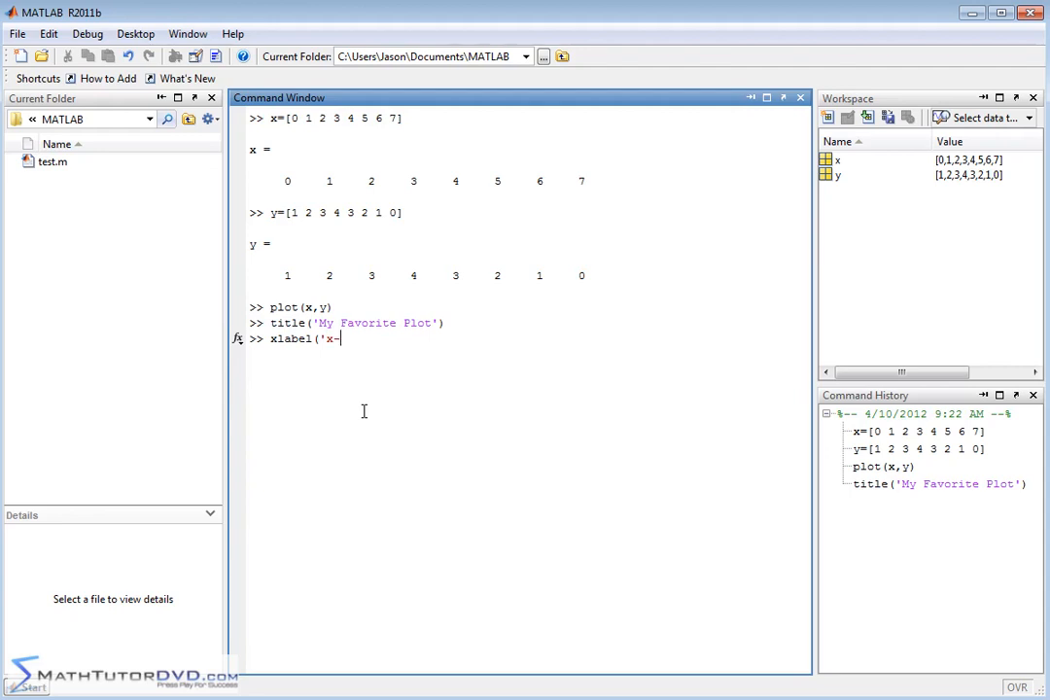
pyautogui.write("axis')")
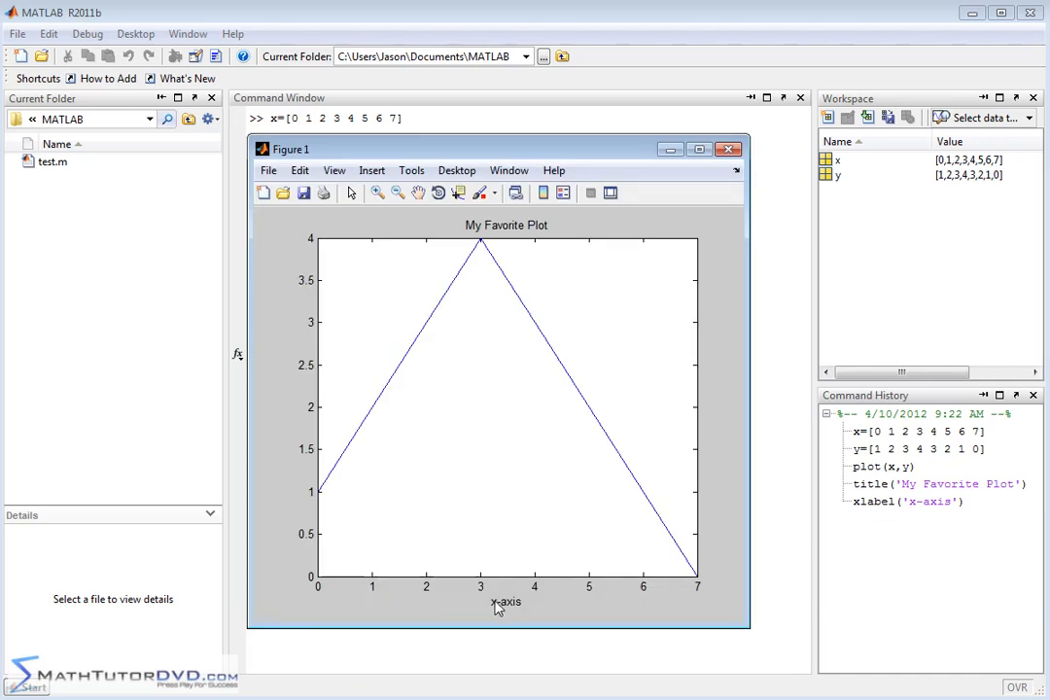
pyautogui.moveTo(505, 617)
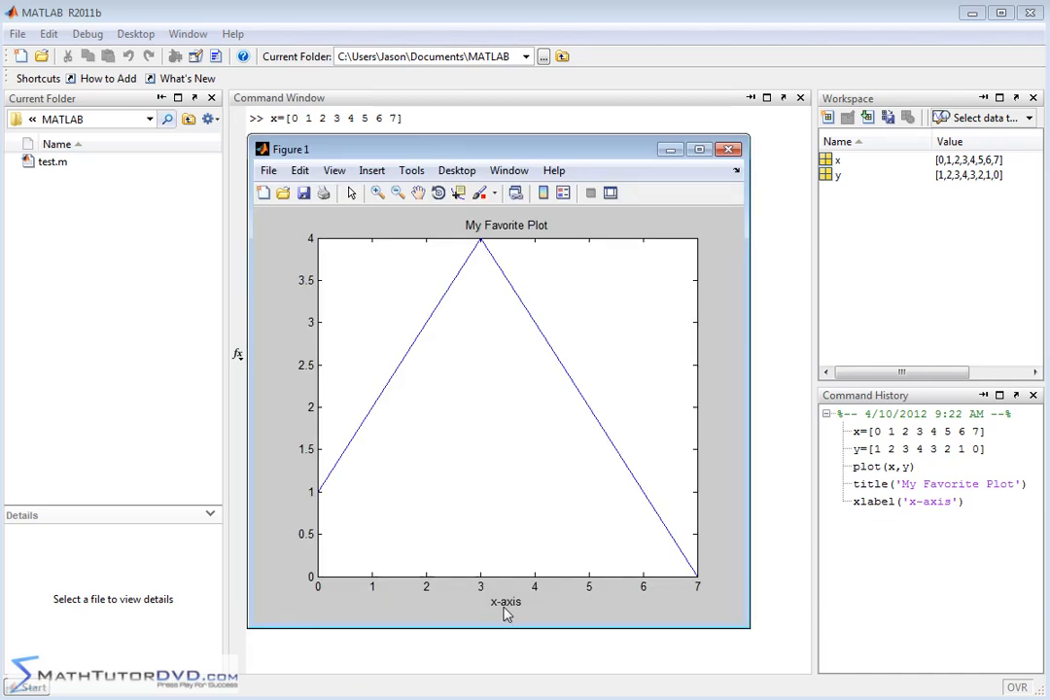
pyautogui.click(730, 149)
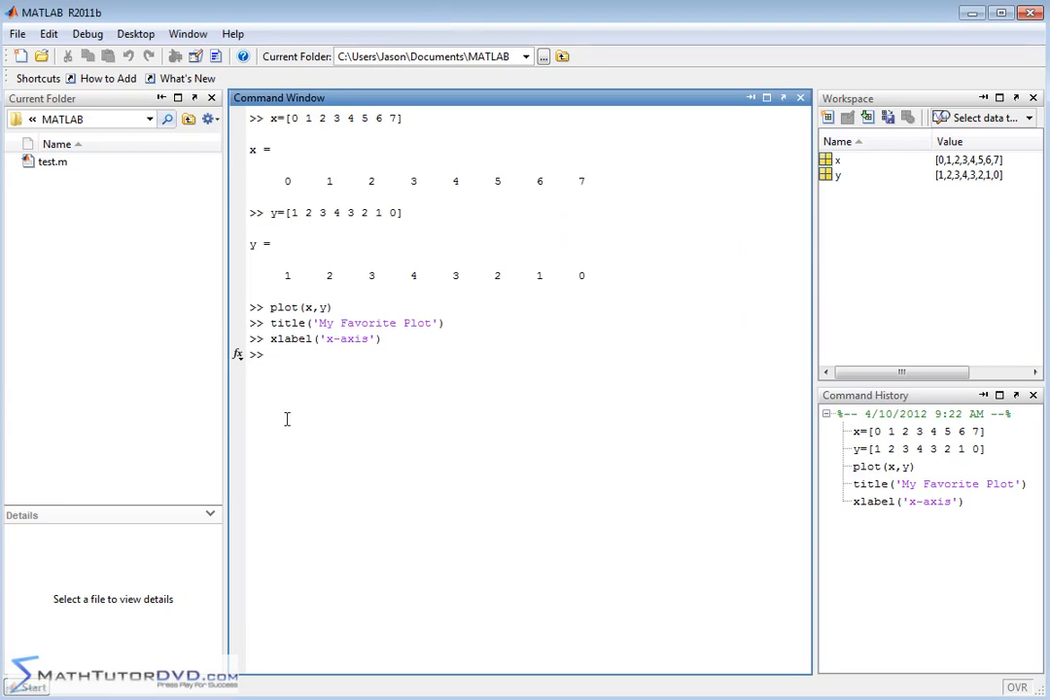
# Step: Label the vertical axis 'y-axis' with ylabel
pyautogui.write('ylabel')
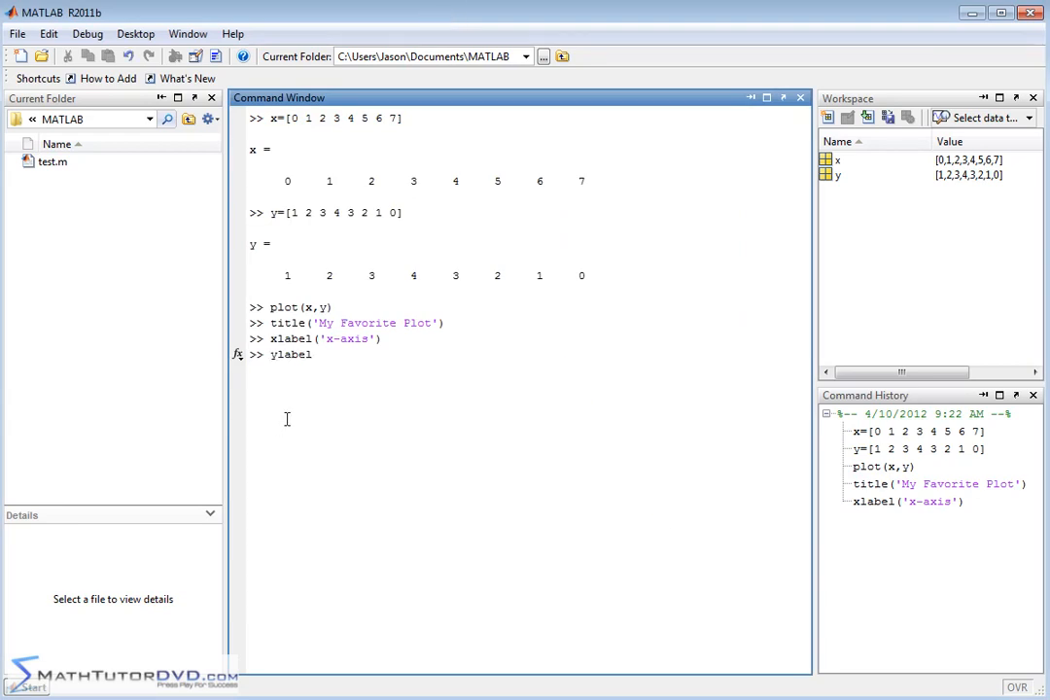
pyautogui.write("('y-a")
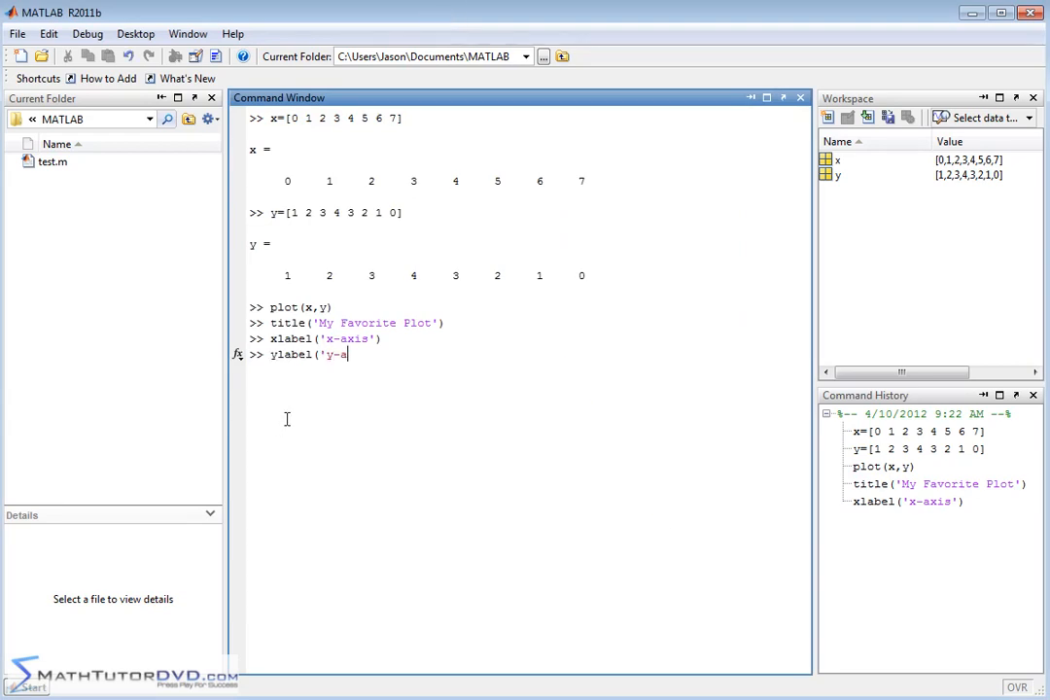
pyautogui.write("xis'")
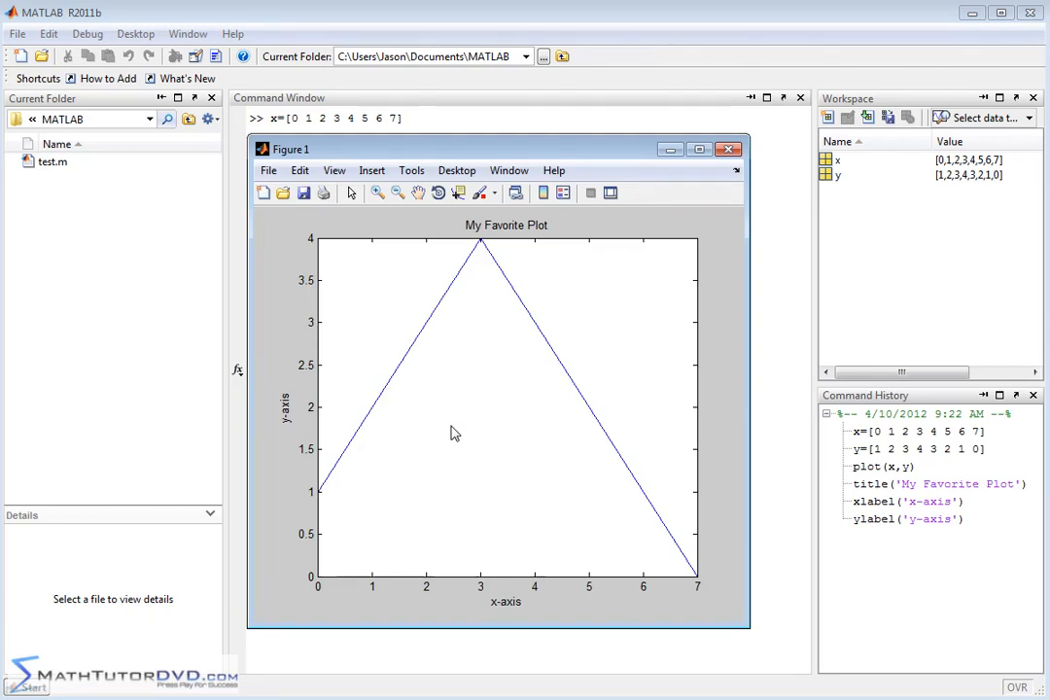
pyautogui.moveTo(514, 449)
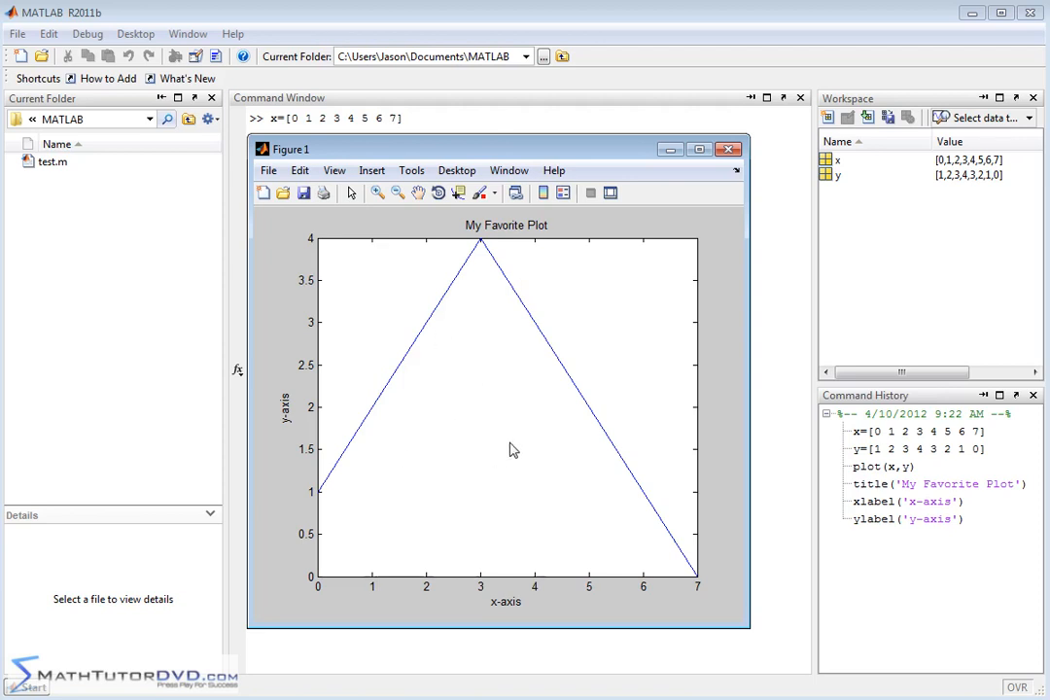
pyautogui.moveTo(422, 496)
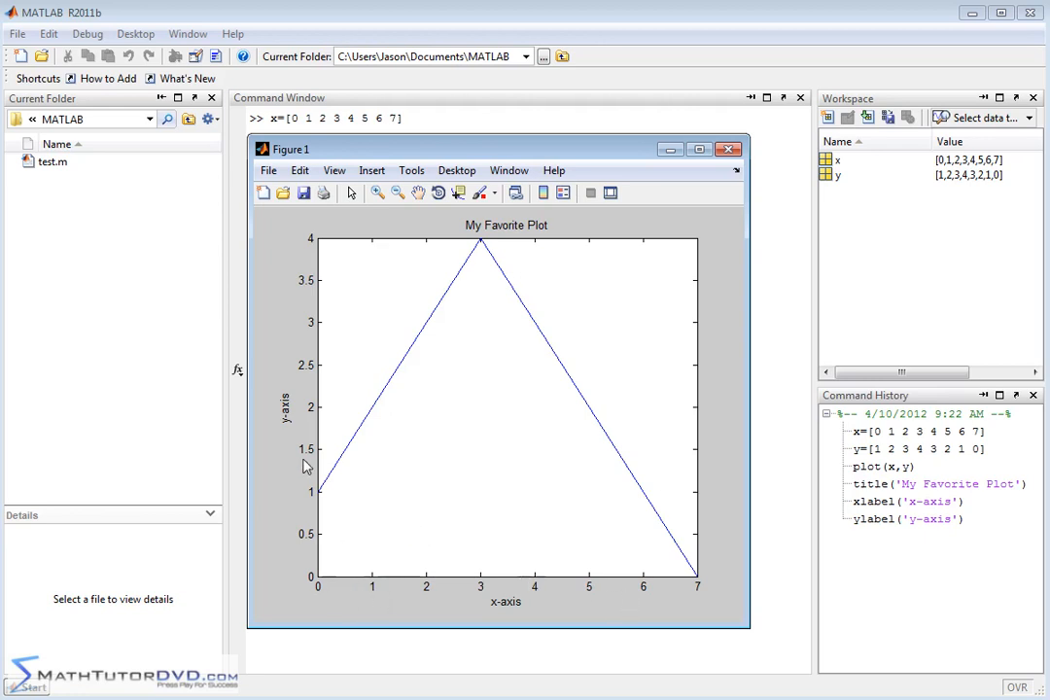
pyautogui.moveTo(424, 508)
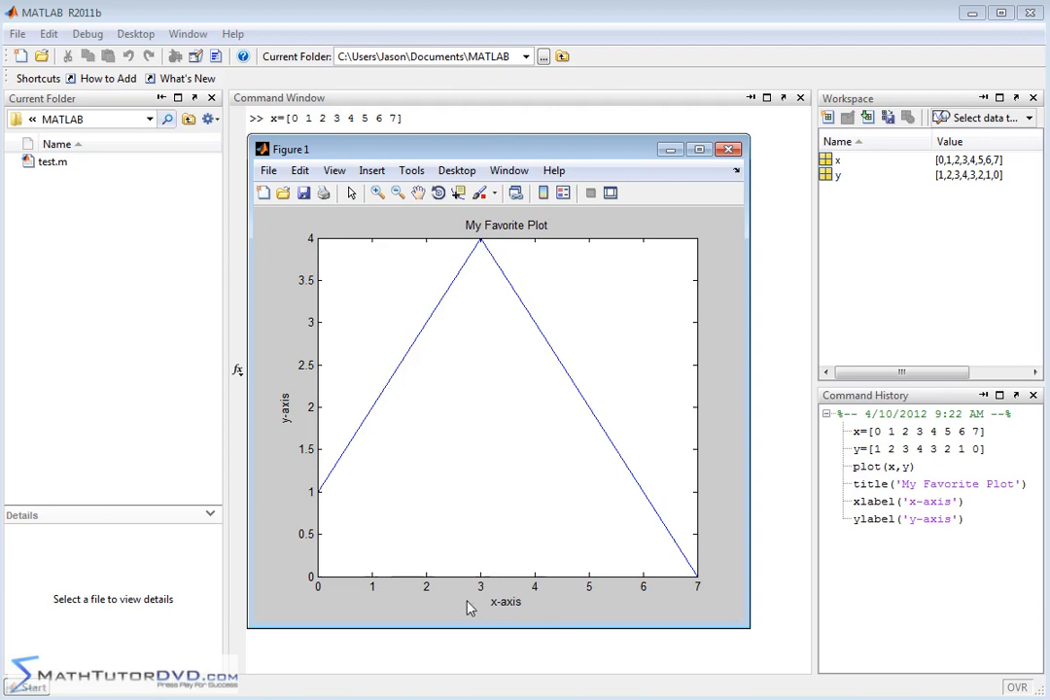
pyautogui.moveTo(398, 97)
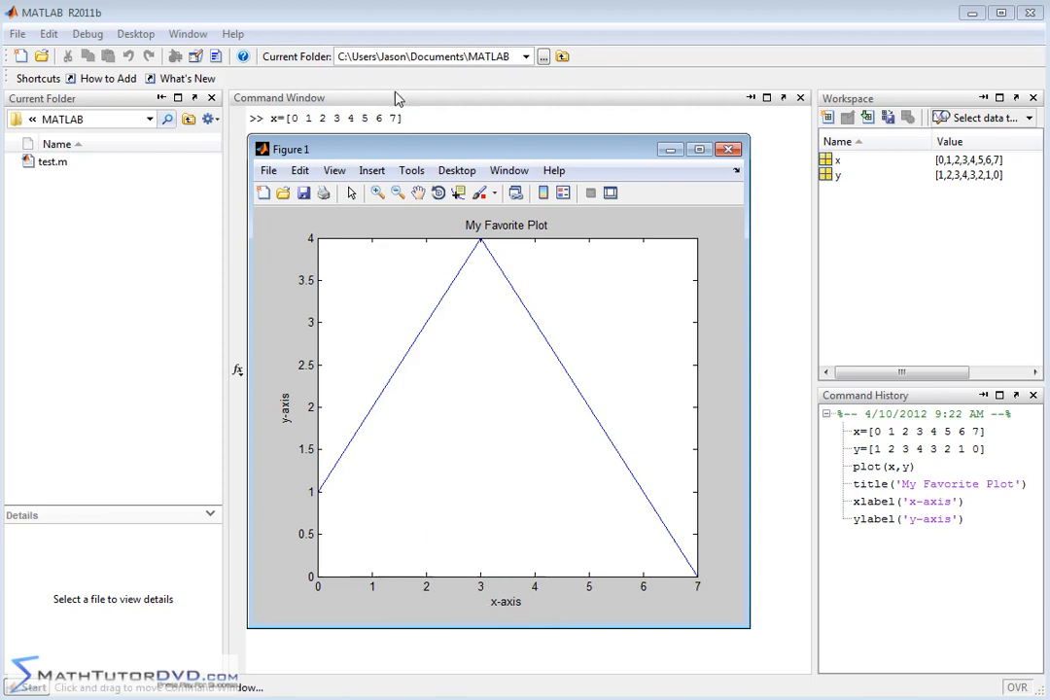
pyautogui.moveTo(562, 228)
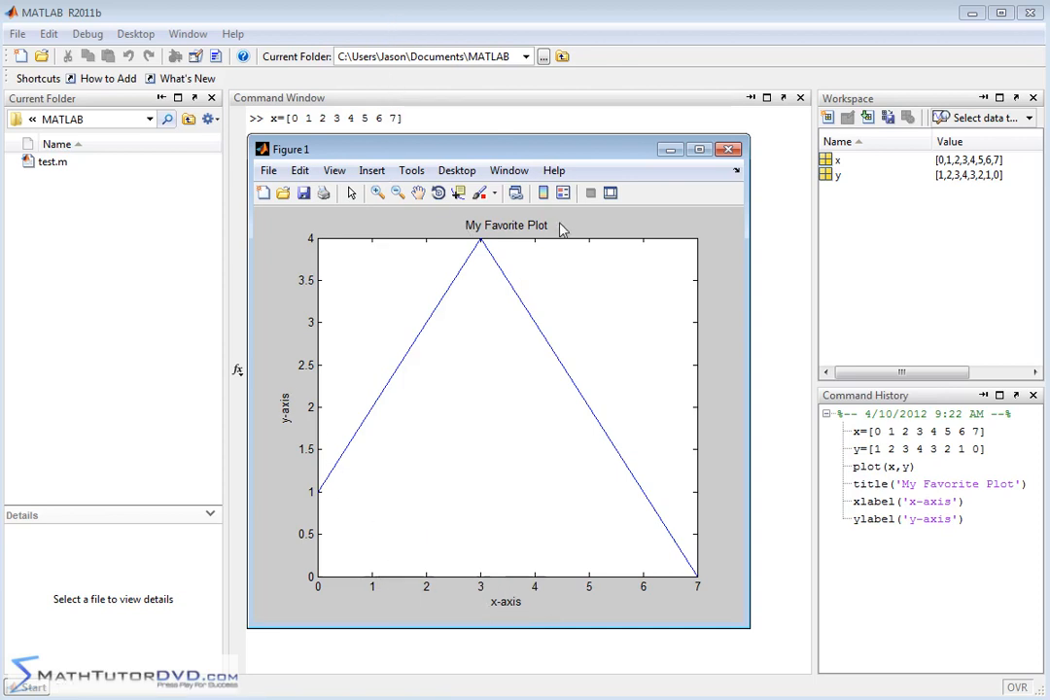
pyautogui.moveTo(518, 613)
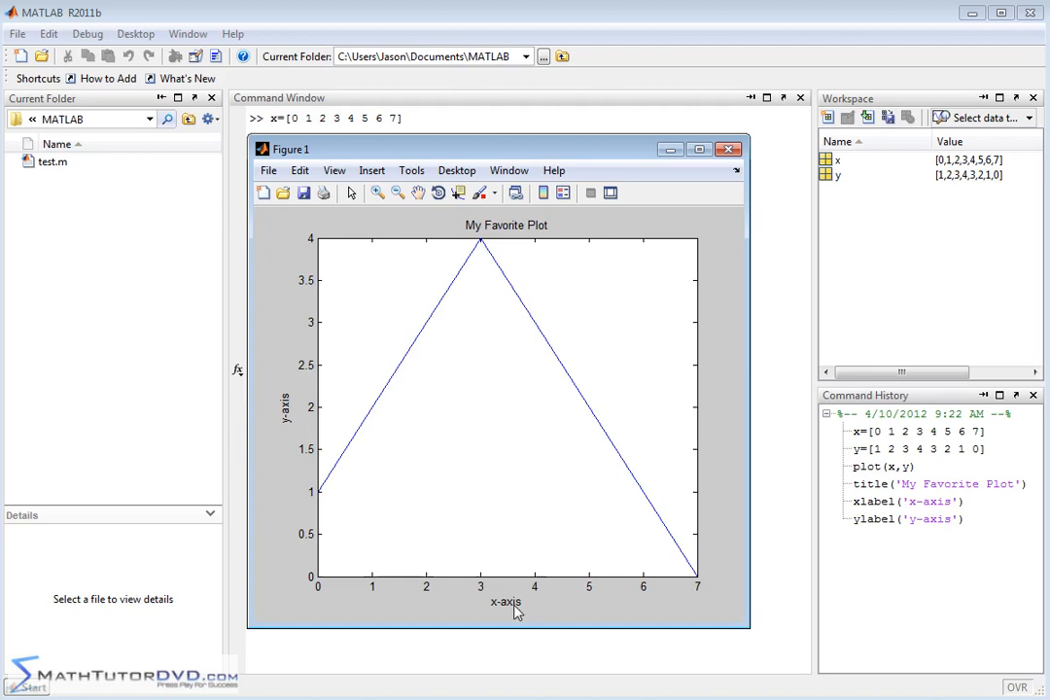
pyautogui.moveTo(416, 156)
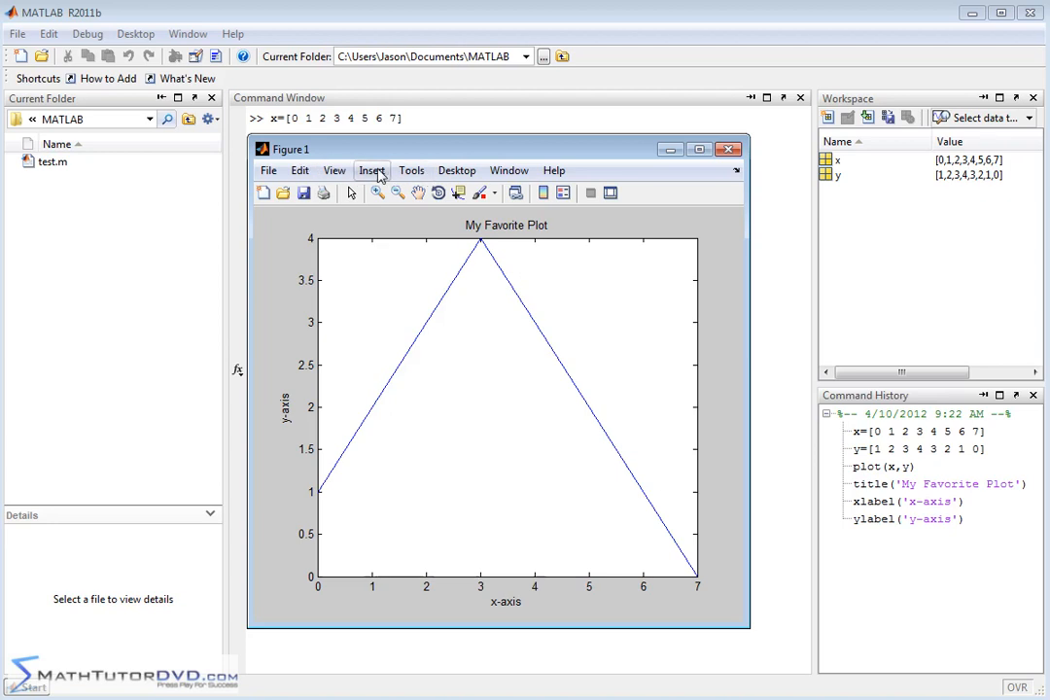
# Step: Edit the figure title in place to read 'My Favorite Martian'
pyautogui.click(372, 170)
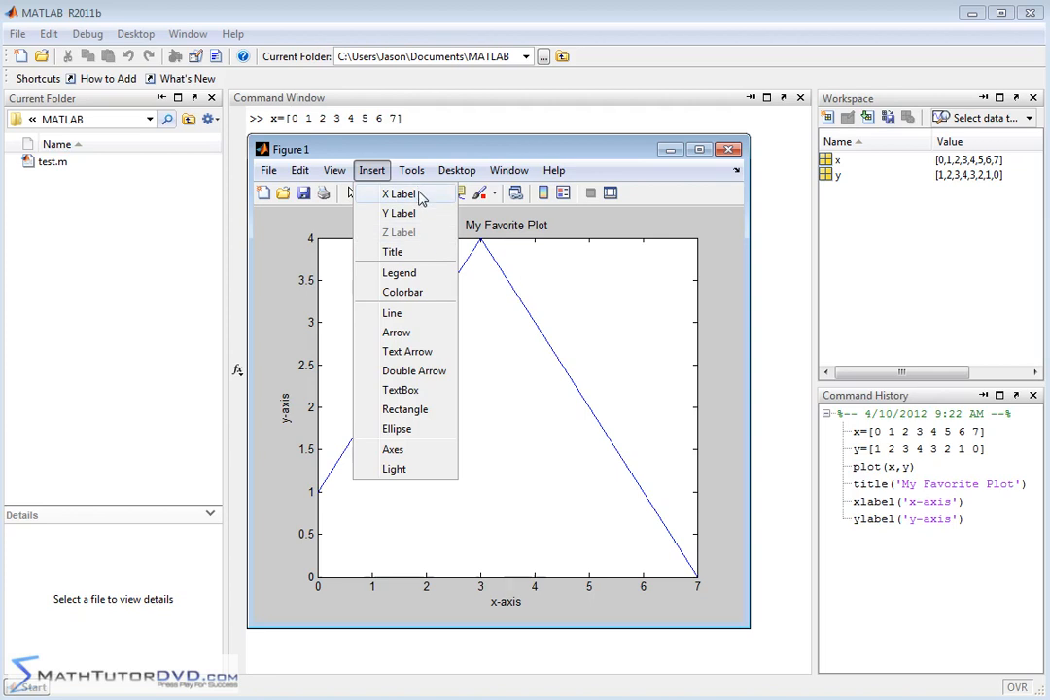
pyautogui.moveTo(421, 256)
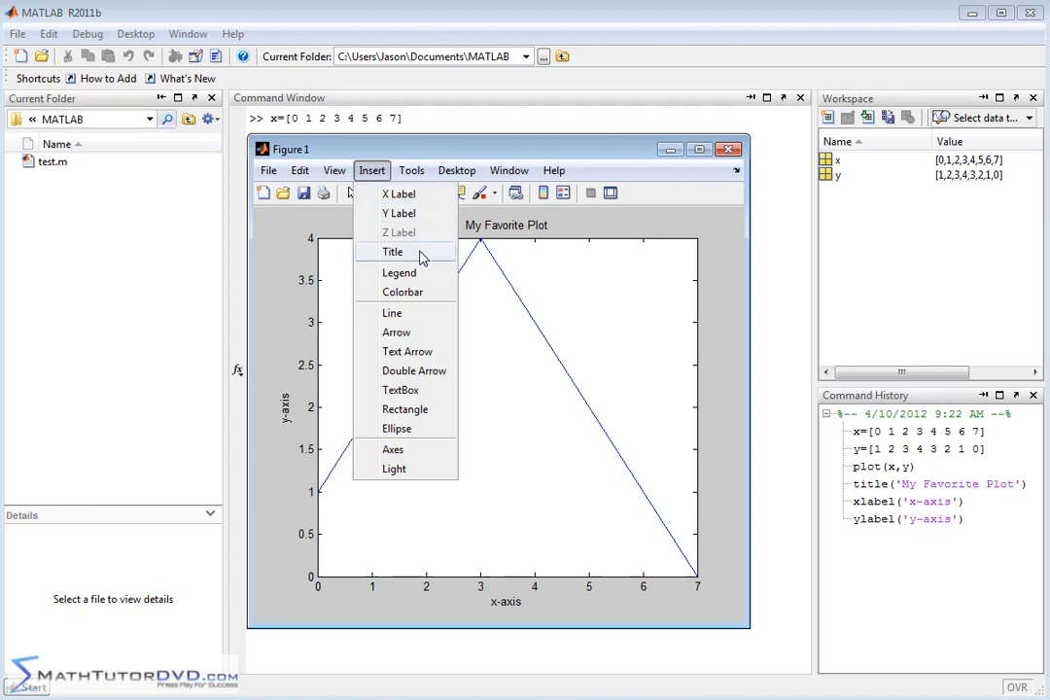
pyautogui.moveTo(418, 253)
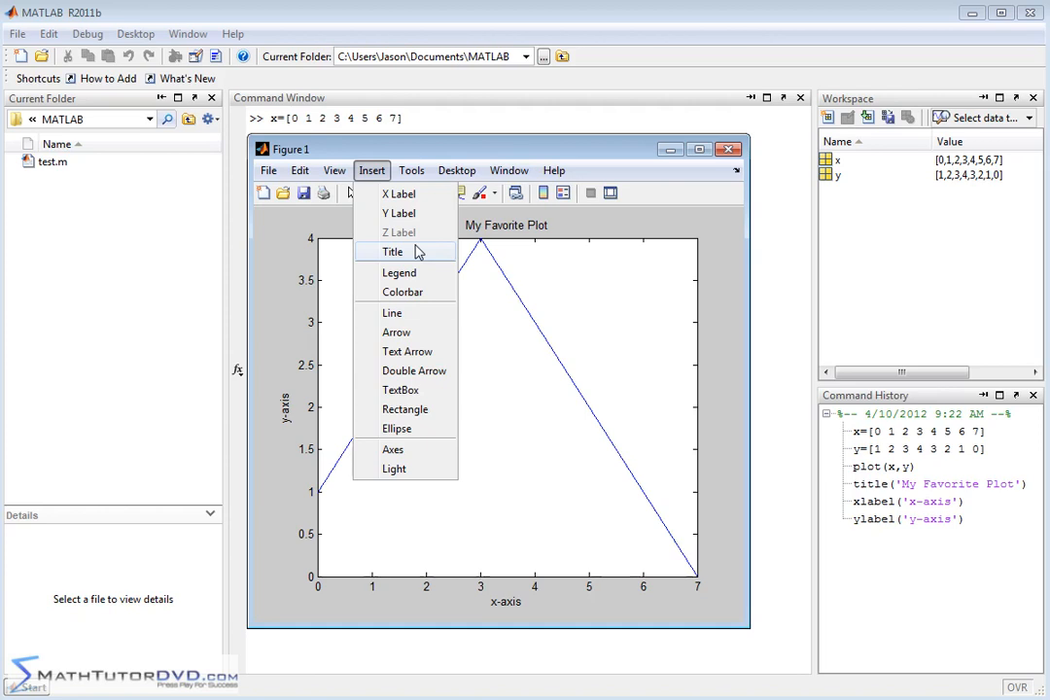
pyautogui.click(391, 251)
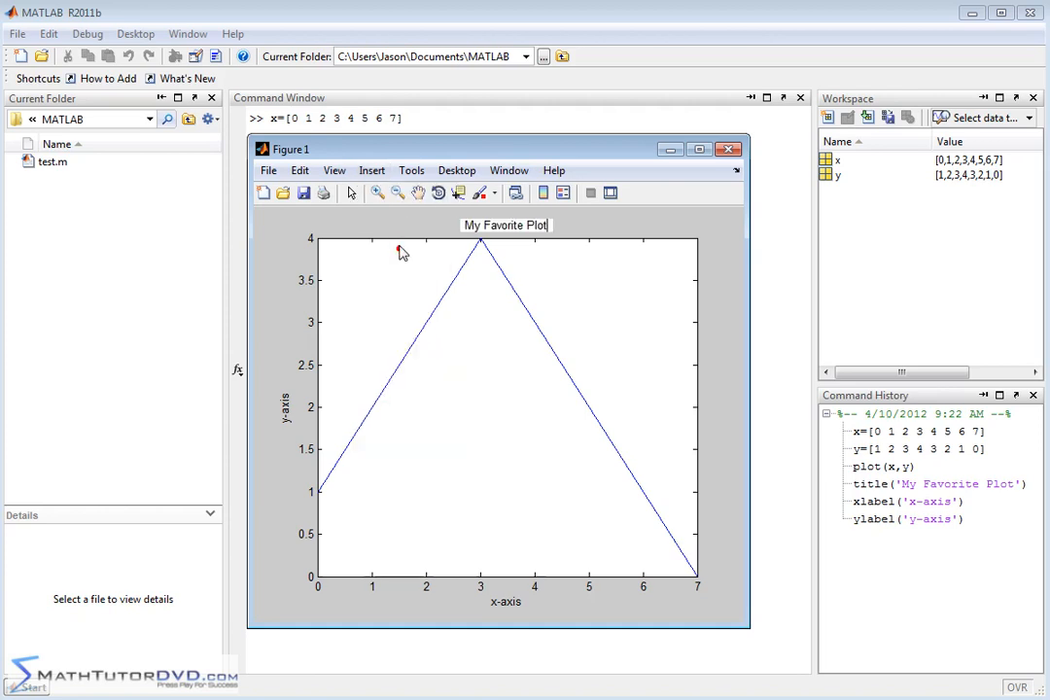
pyautogui.moveTo(601, 212)
pyautogui.write('M')
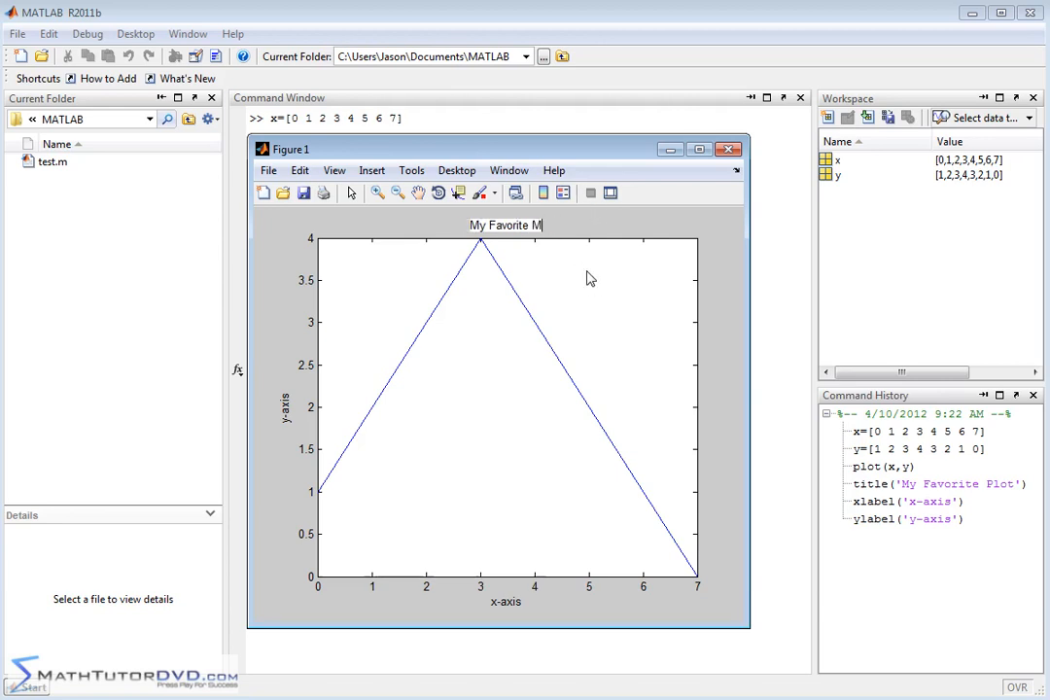
pyautogui.write('artian')
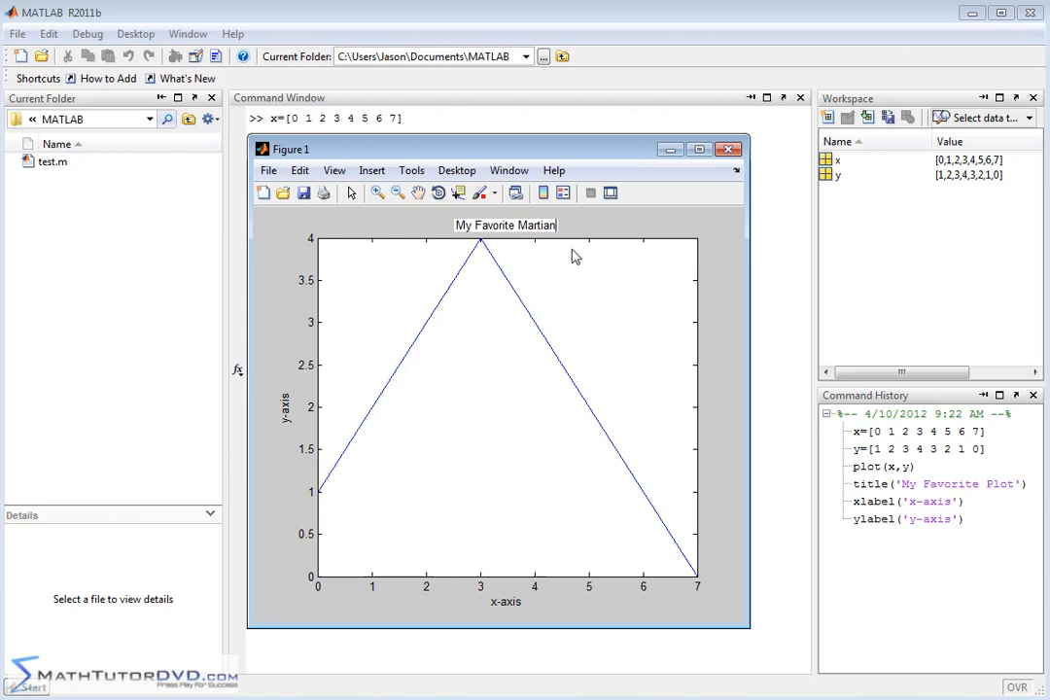
pyautogui.click(371, 170)
pyautogui.write('Population of Martian')
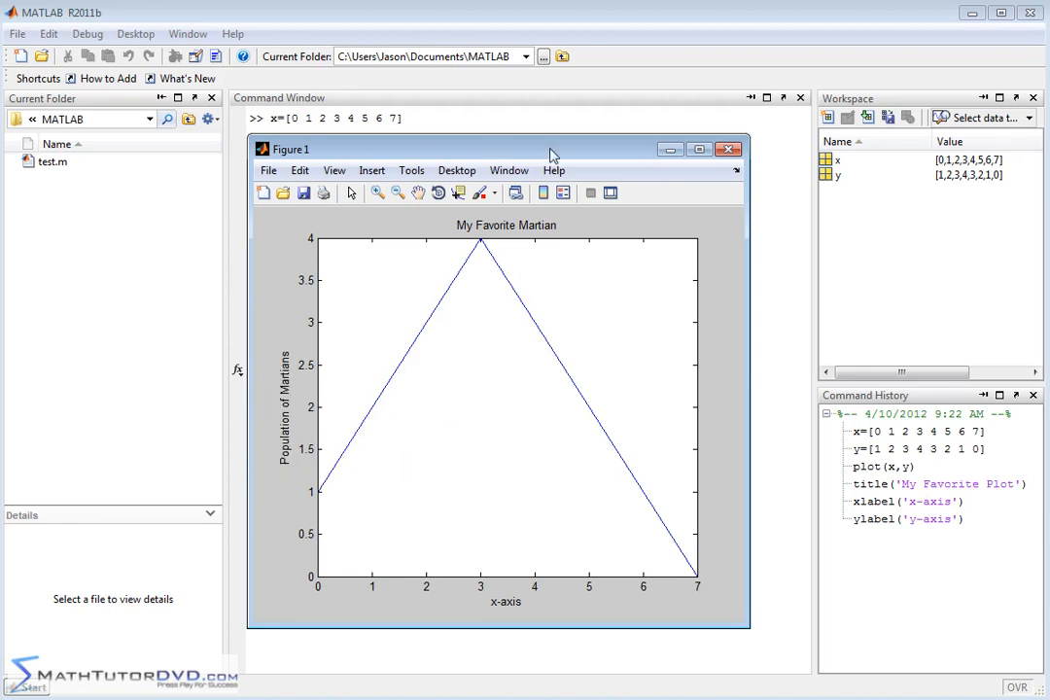
pyautogui.click(371, 170)
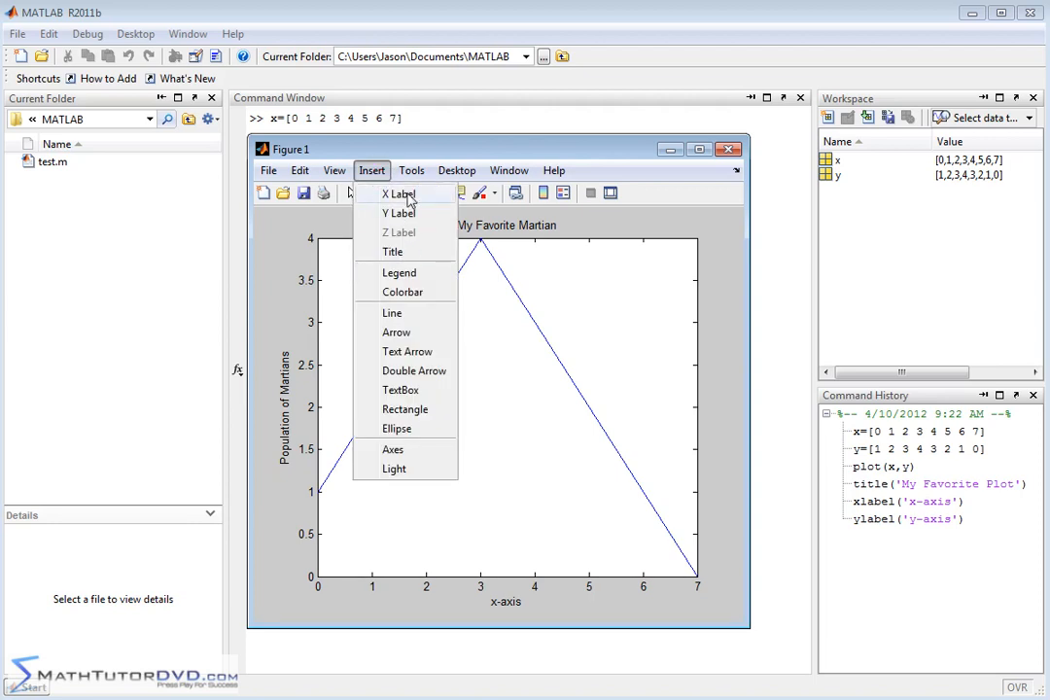
pyautogui.moveTo(736, 252)
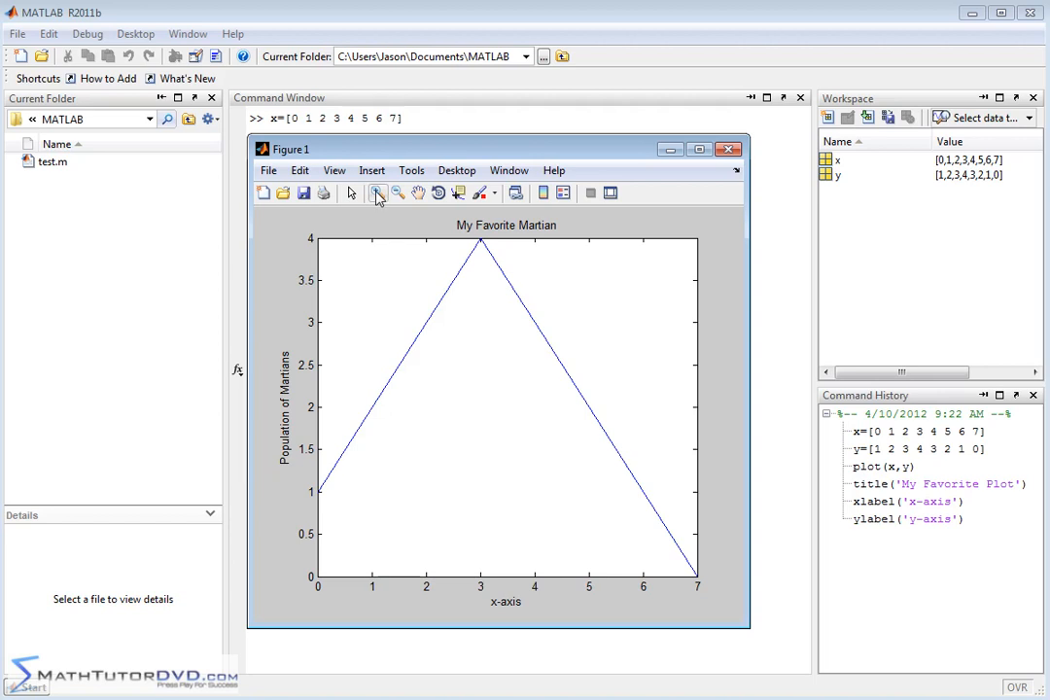
pyautogui.click(377, 193)
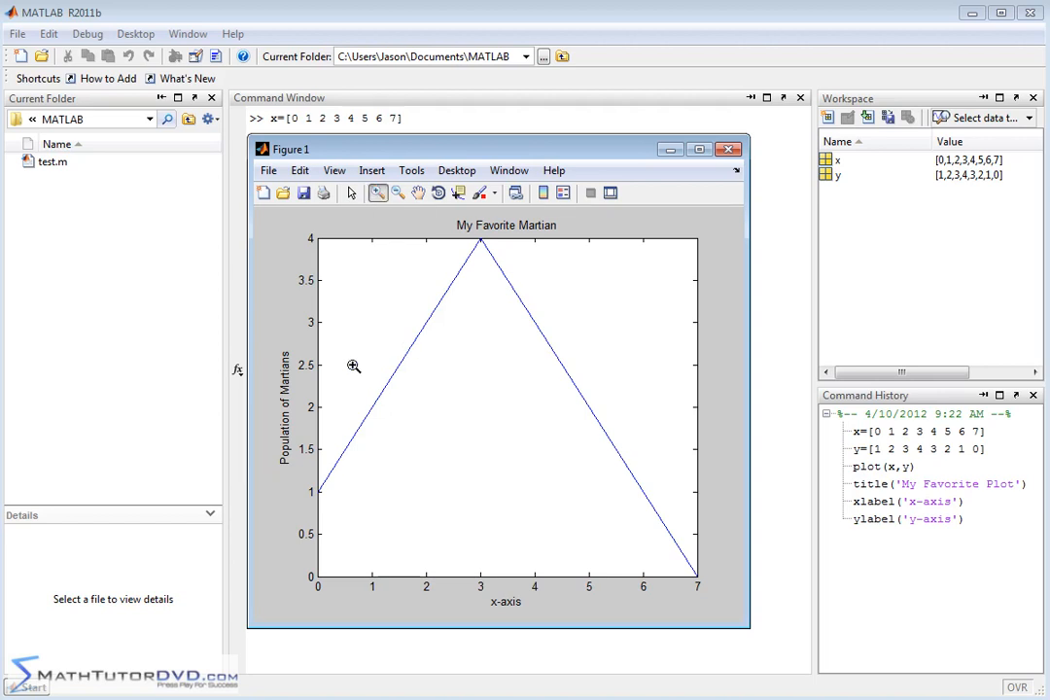
pyautogui.moveTo(339, 358); pyautogui.dragTo(457, 431)
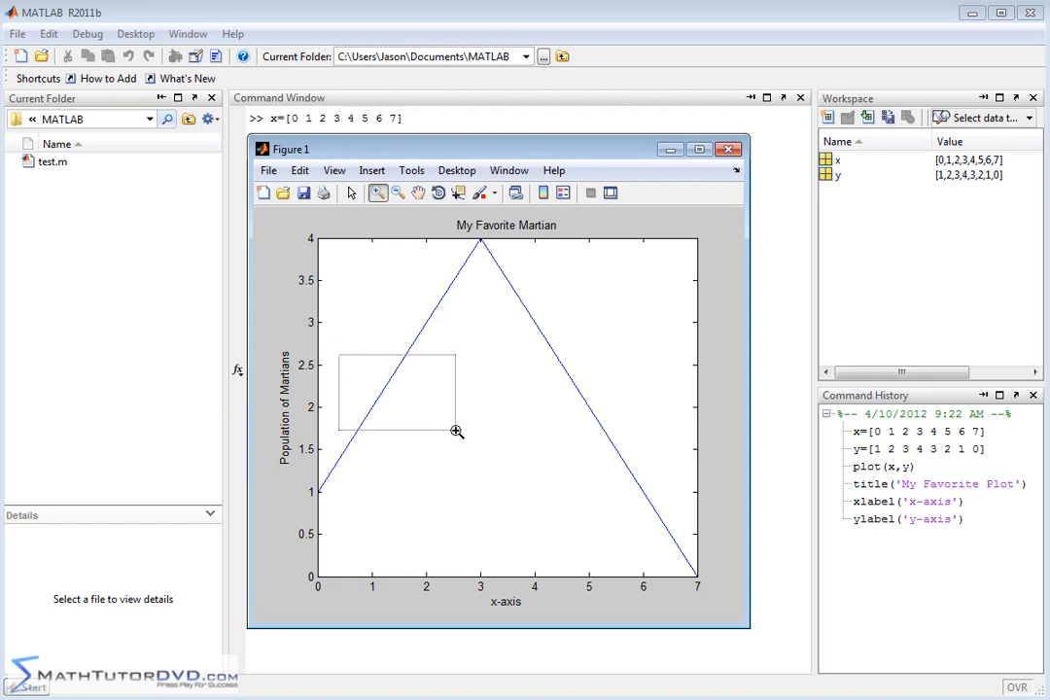
pyautogui.moveTo(337, 353); pyautogui.dragTo(455, 431)
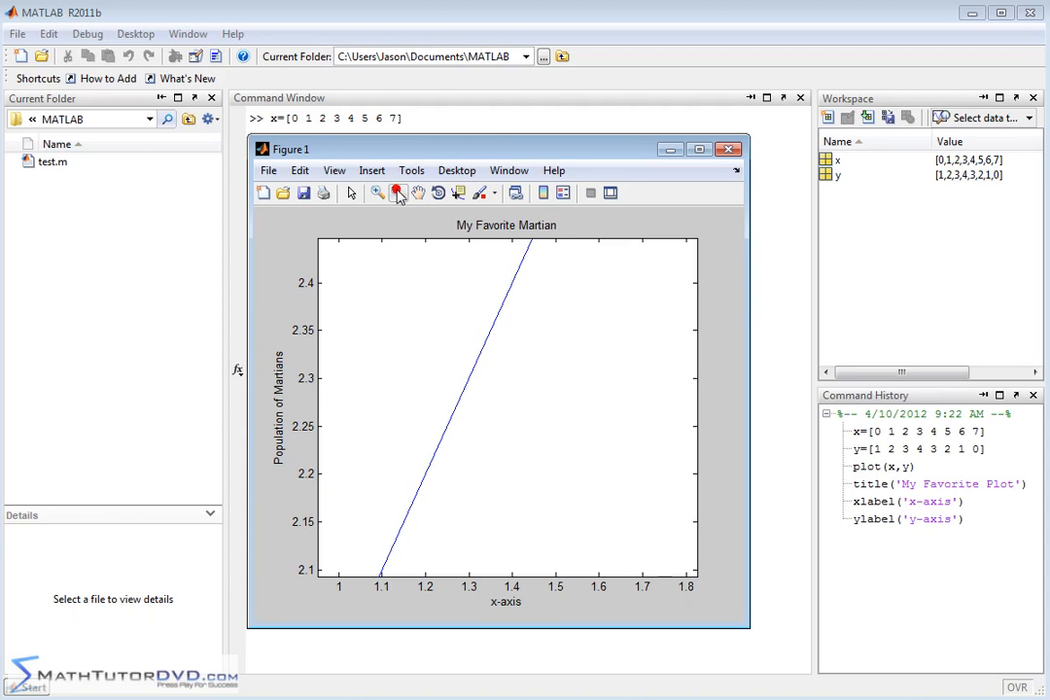
pyautogui.click(396, 192)
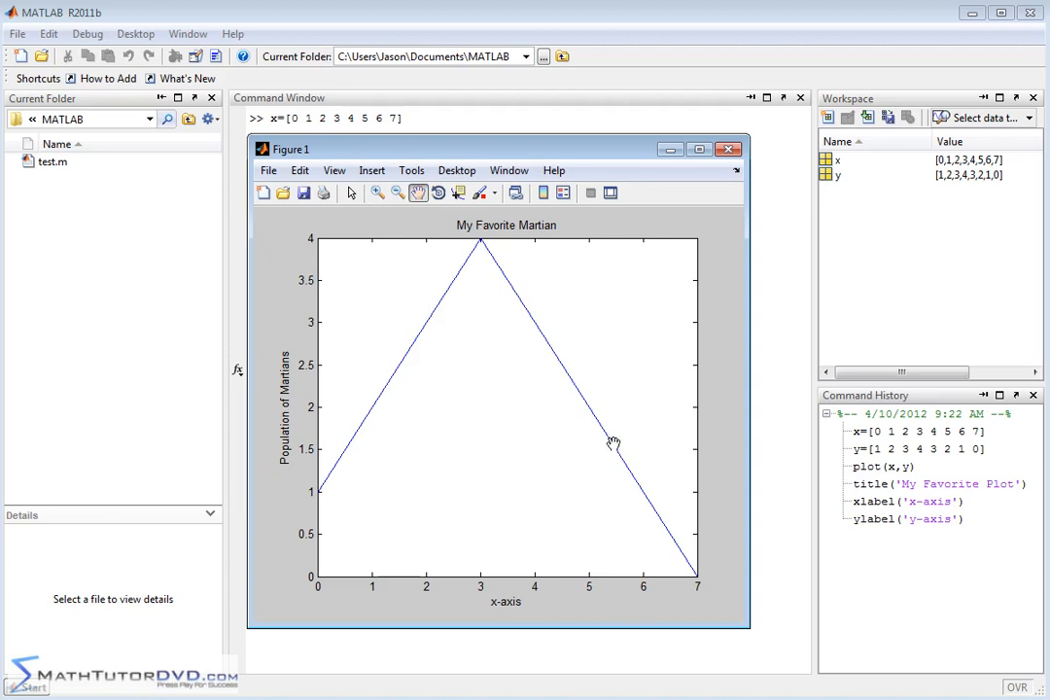
pyautogui.moveTo(458, 194)
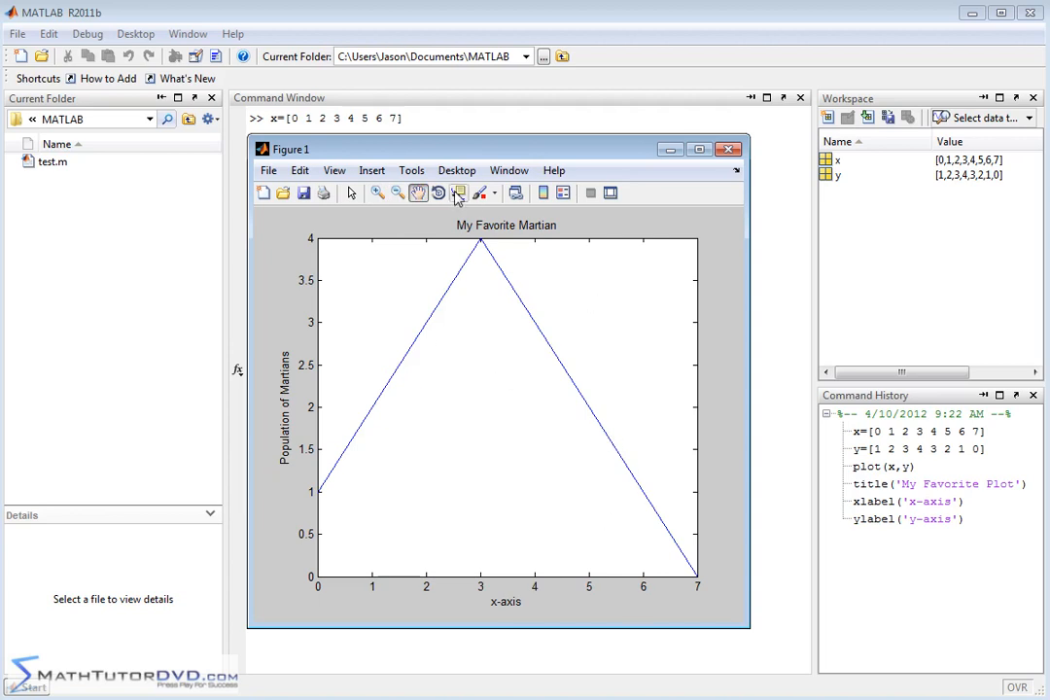
pyautogui.moveTo(458, 193)
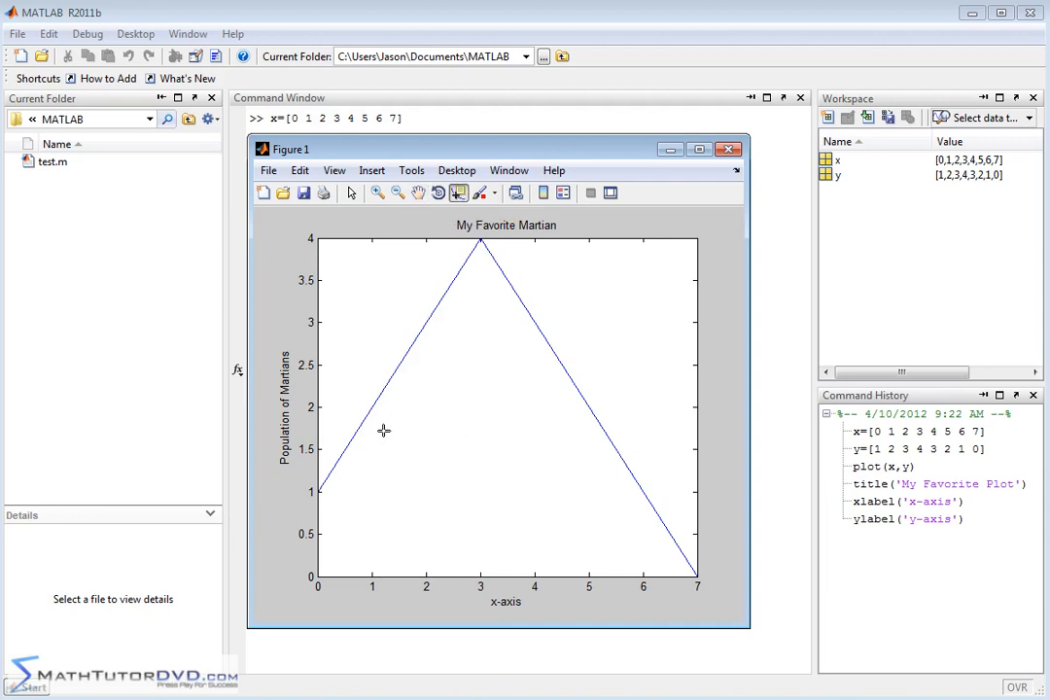
pyautogui.moveTo(355, 436)
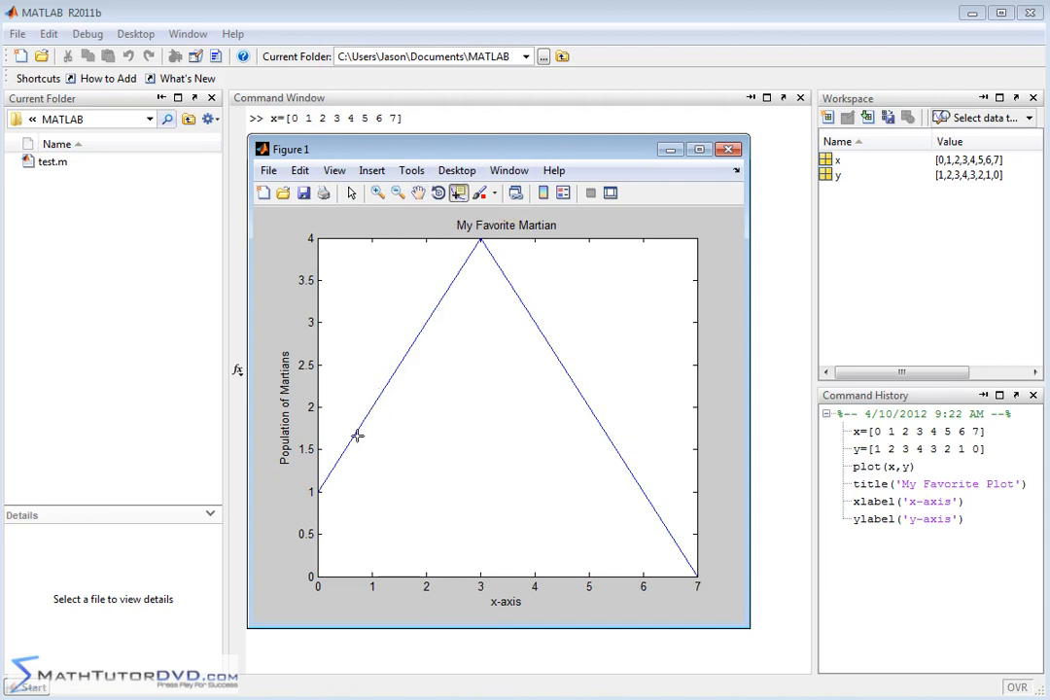
# Step: Show data tips at x = 1, 2, 3 and 5, ending on X: 1, Y: 2
pyautogui.click(372, 408)
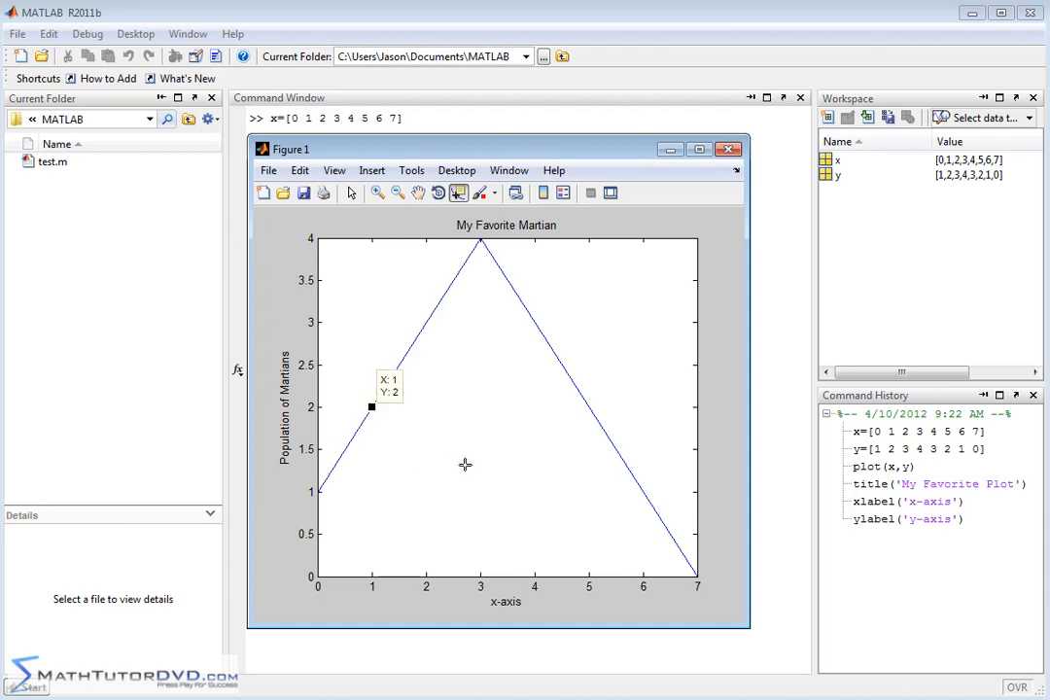
pyautogui.click(424, 321)
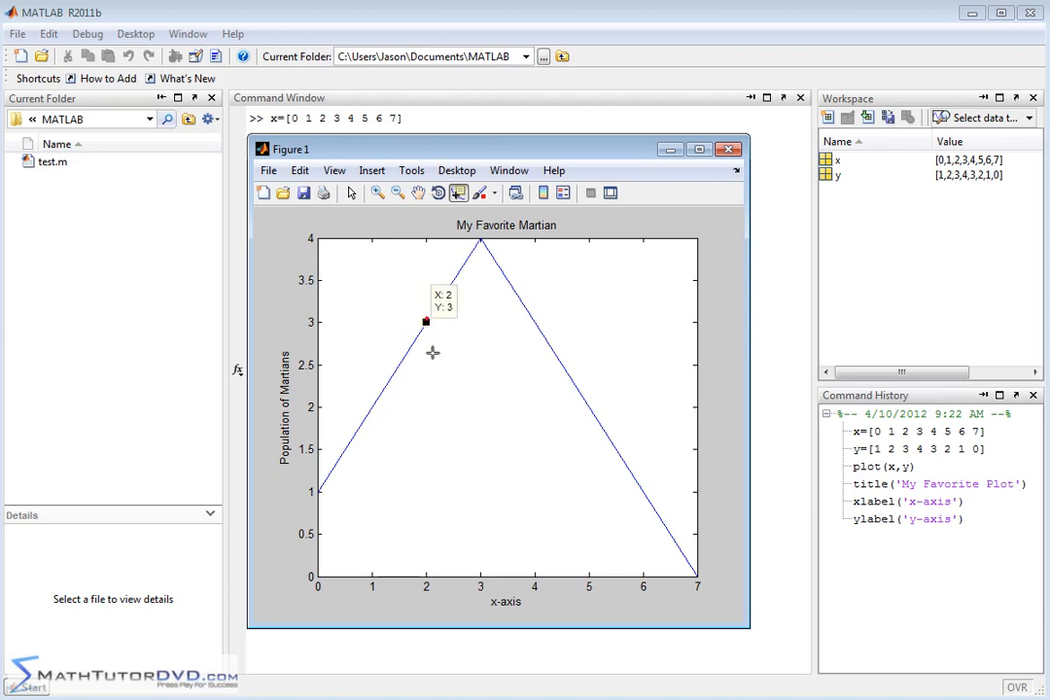
pyautogui.moveTo(467, 332)
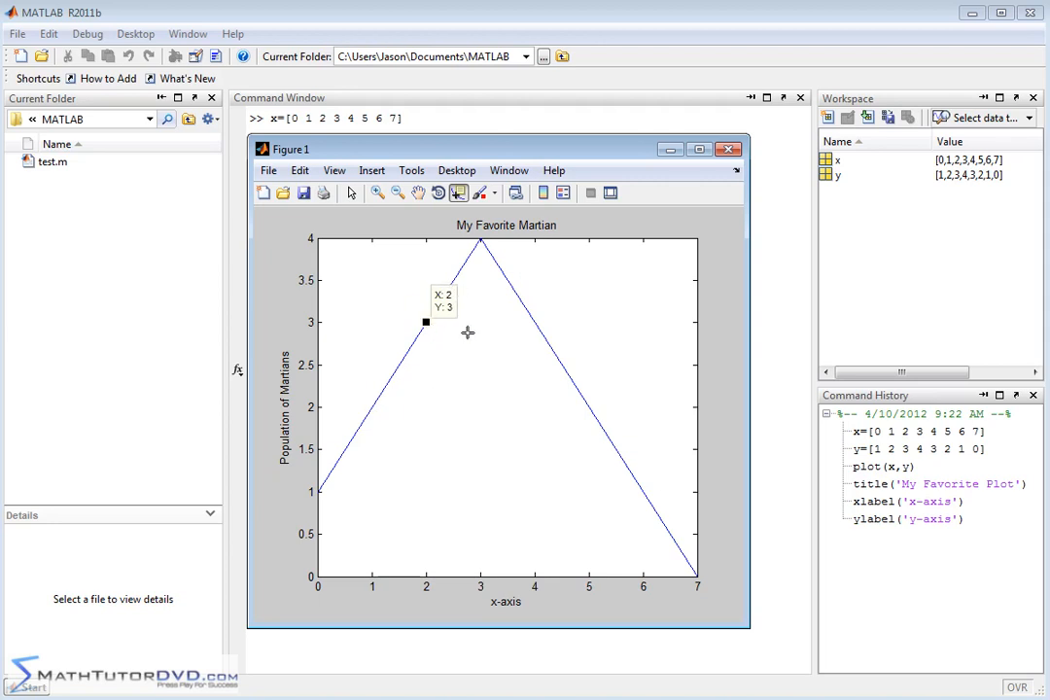
pyautogui.click(483, 240)
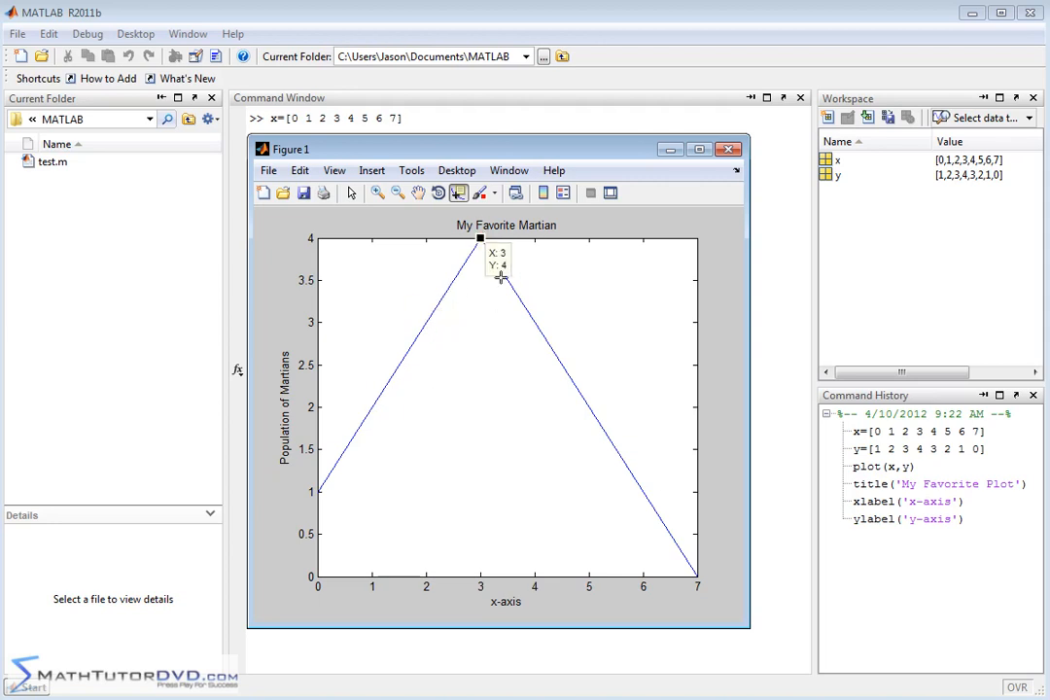
pyautogui.click(588, 405)
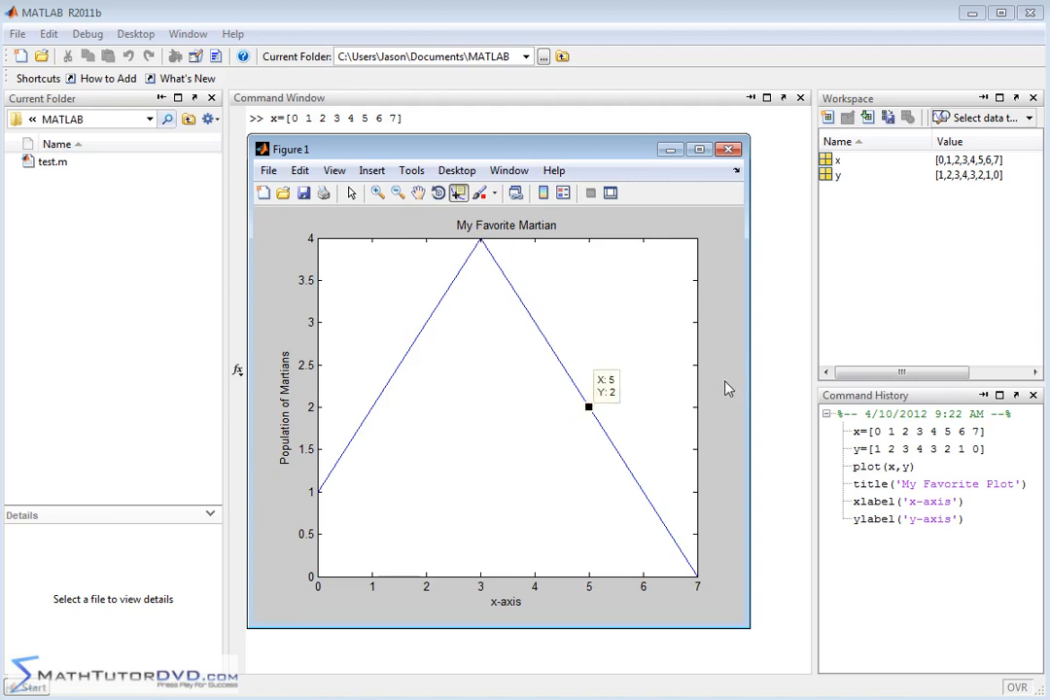
pyautogui.moveTo(597, 407)
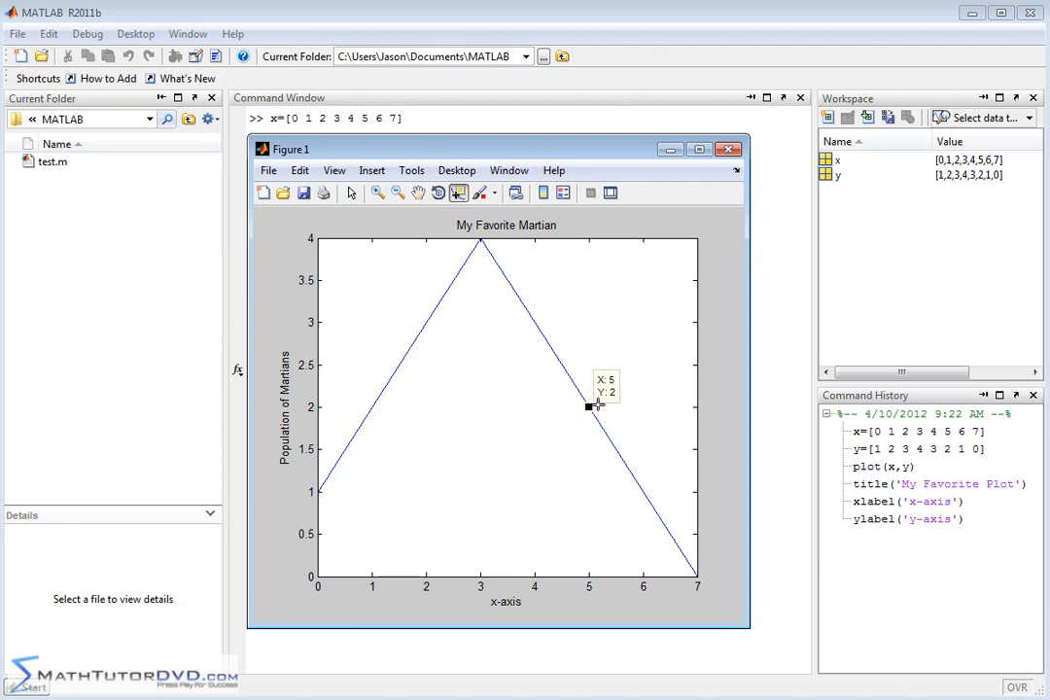
pyautogui.moveTo(734, 442)
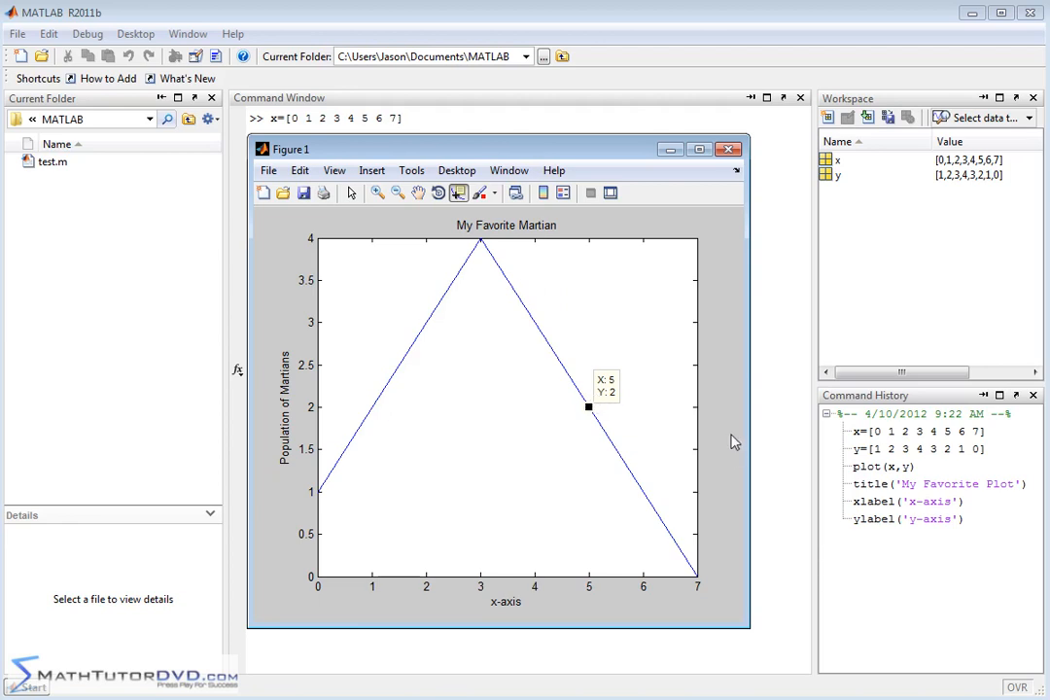
pyautogui.click(534, 321)
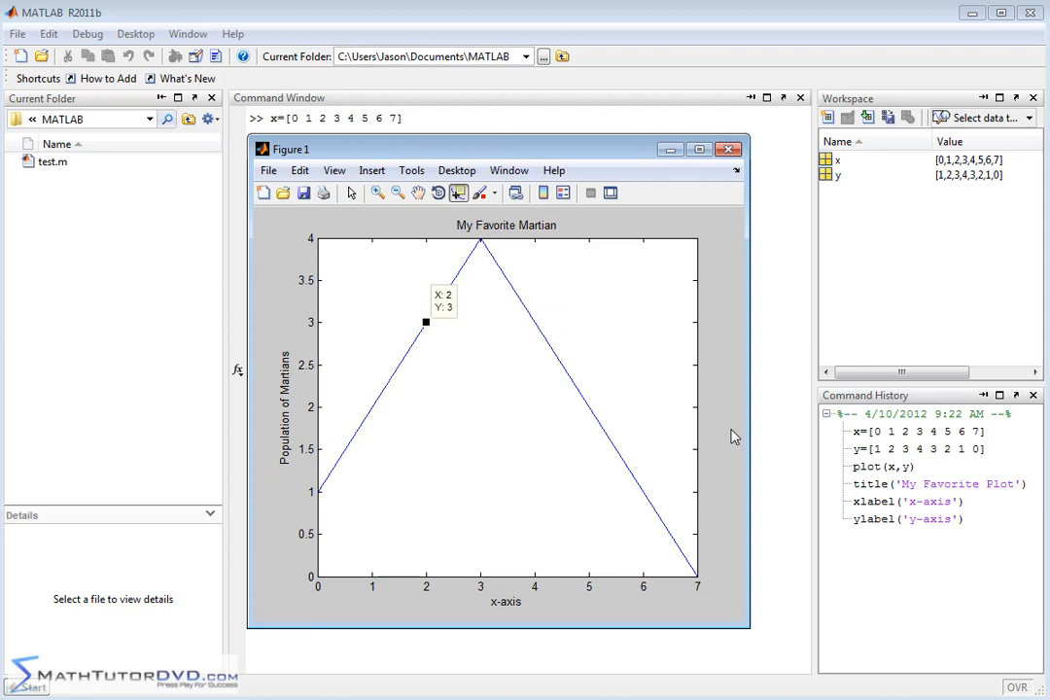
pyautogui.click(589, 406)
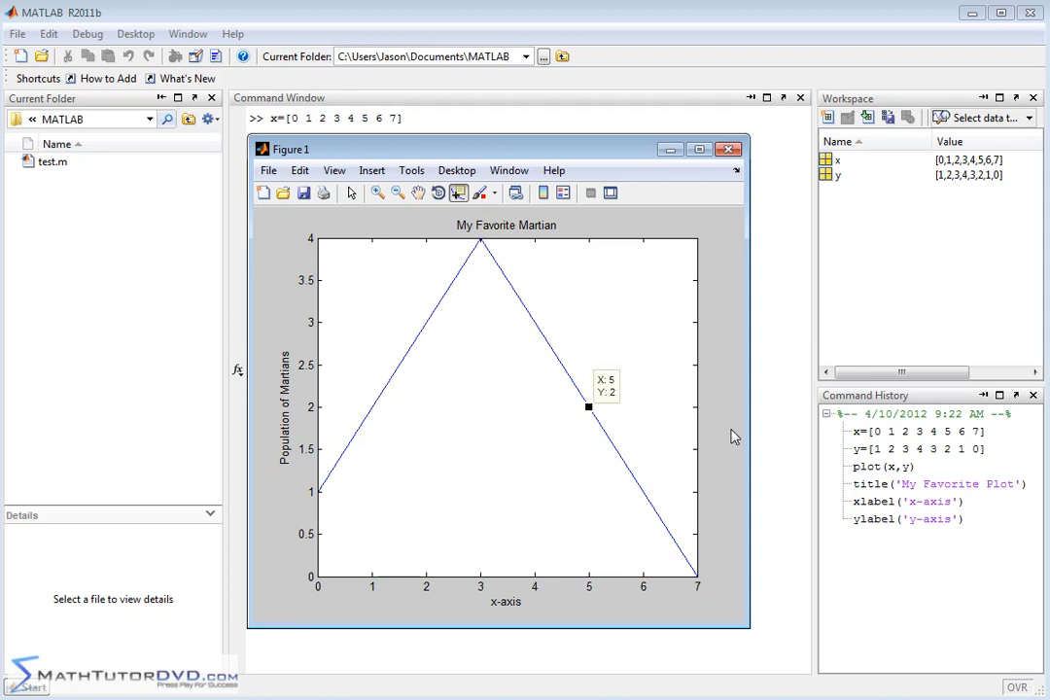
pyautogui.click(371, 407)
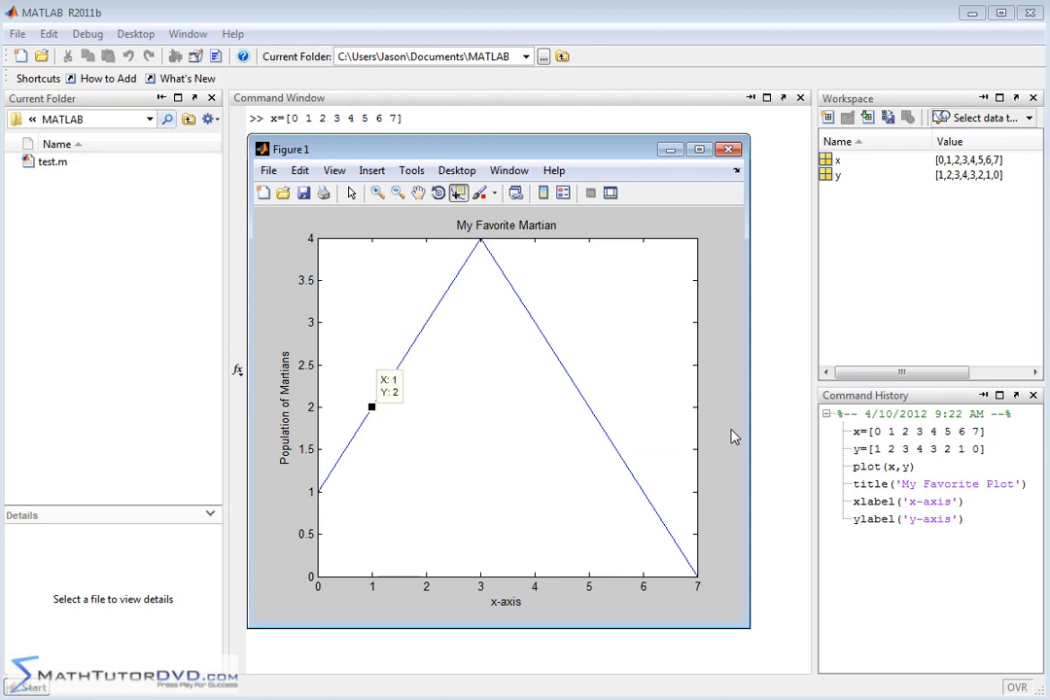
pyautogui.moveTo(729, 407)
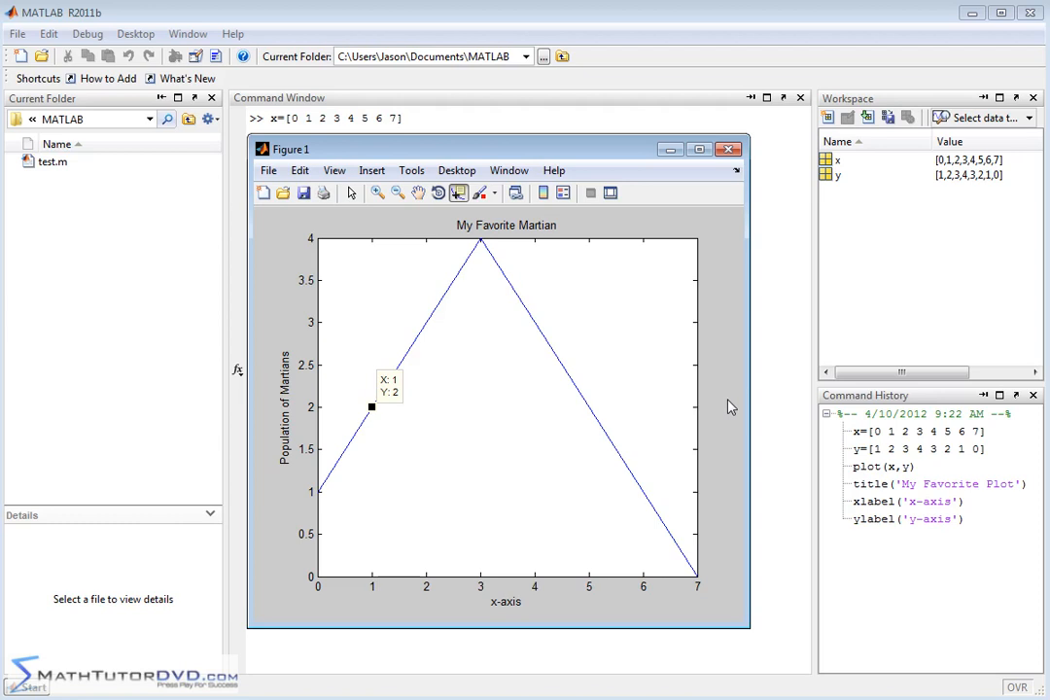
pyautogui.click(728, 148)
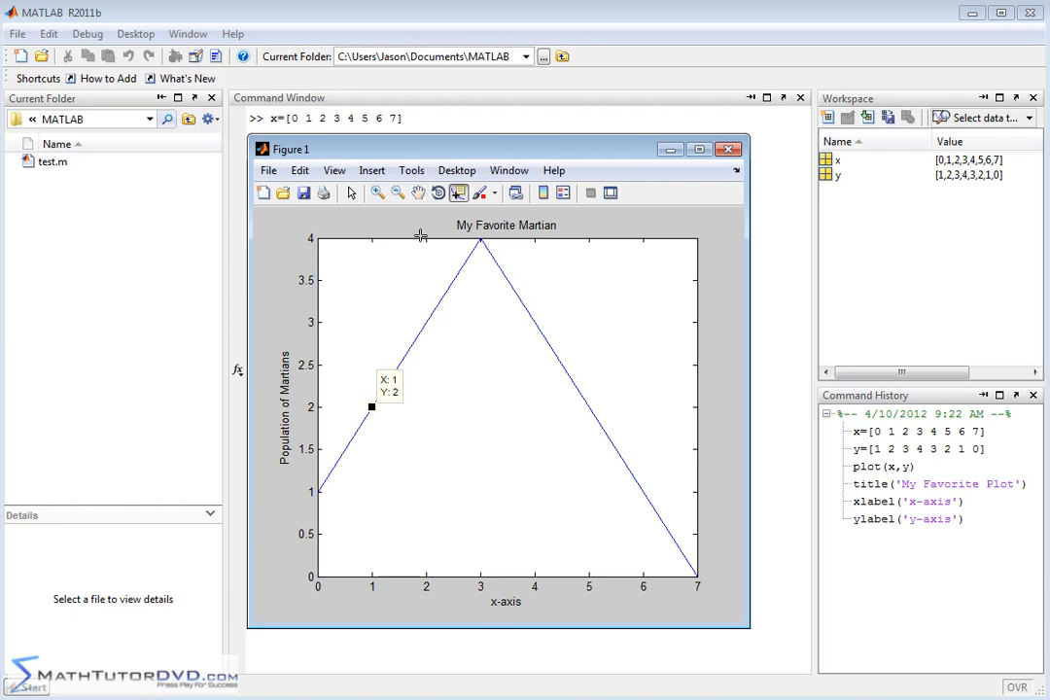
pyautogui.moveTo(611, 497)
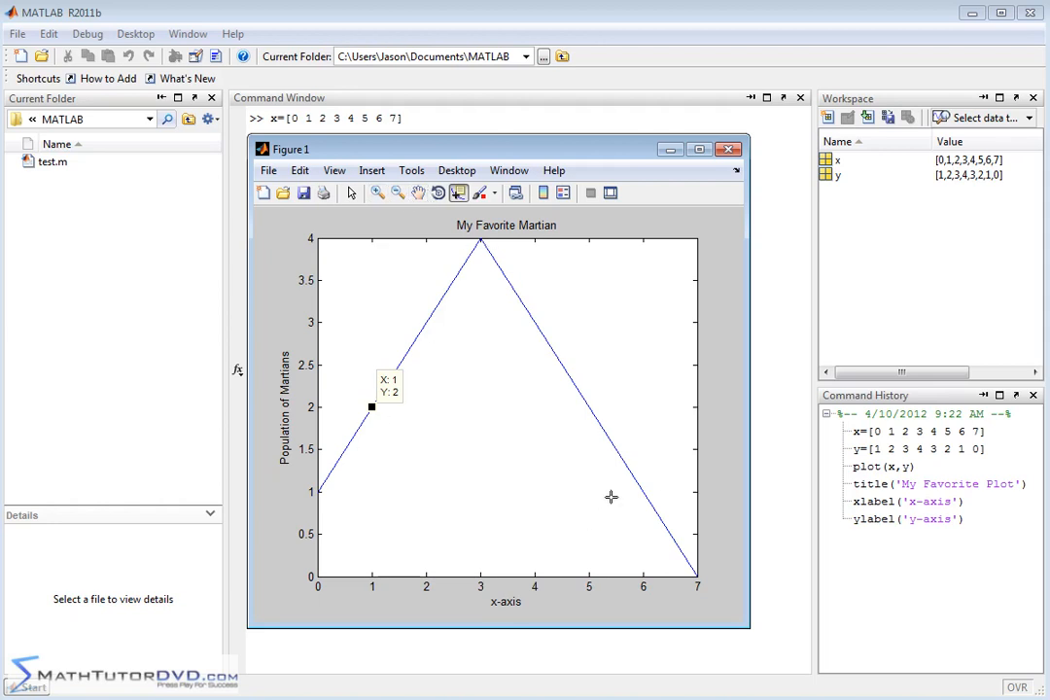
pyautogui.moveTo(727, 366)
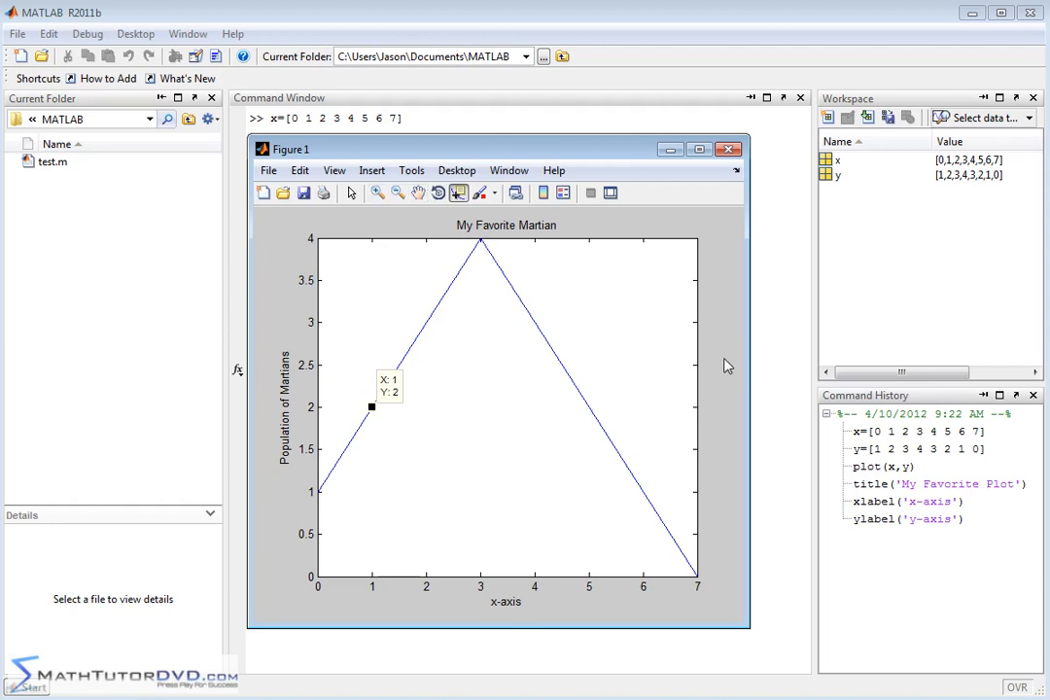
pyautogui.moveTo(306, 226)
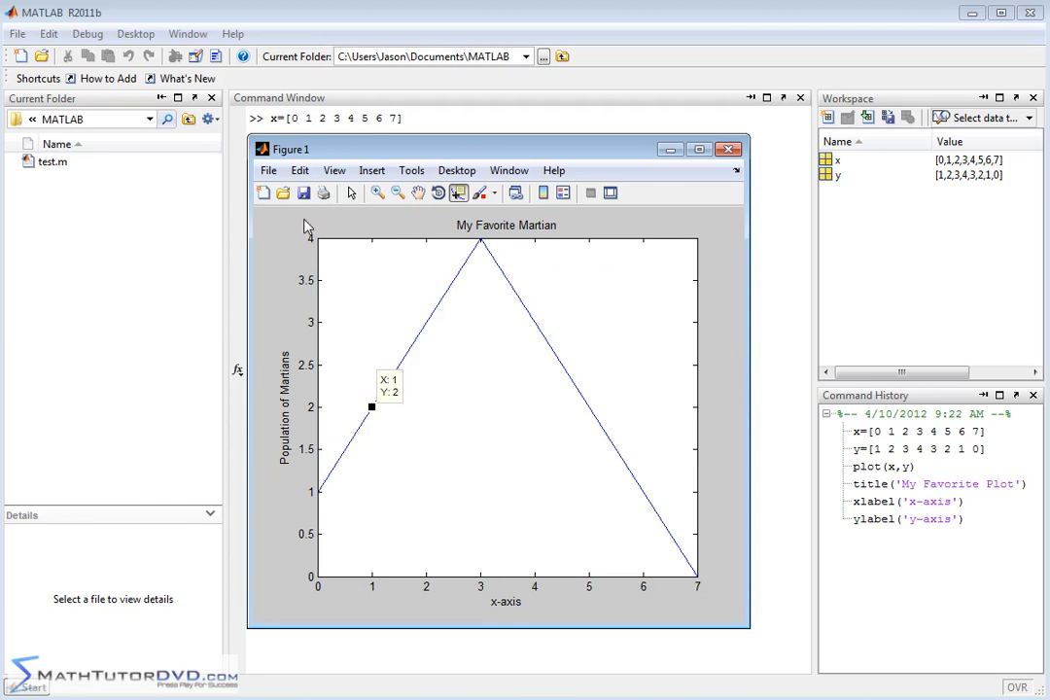
# Step: Turn on plot-editing mode with the Edit Plot arrow on the figure toolbar
pyautogui.click(299, 170)
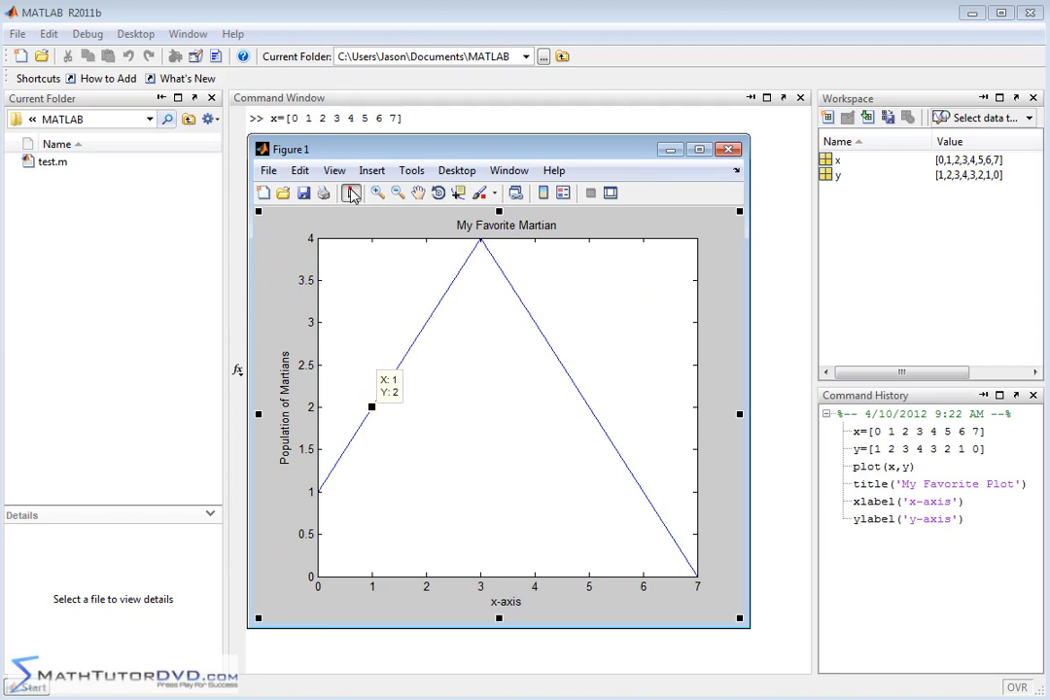
pyautogui.click(299, 171)
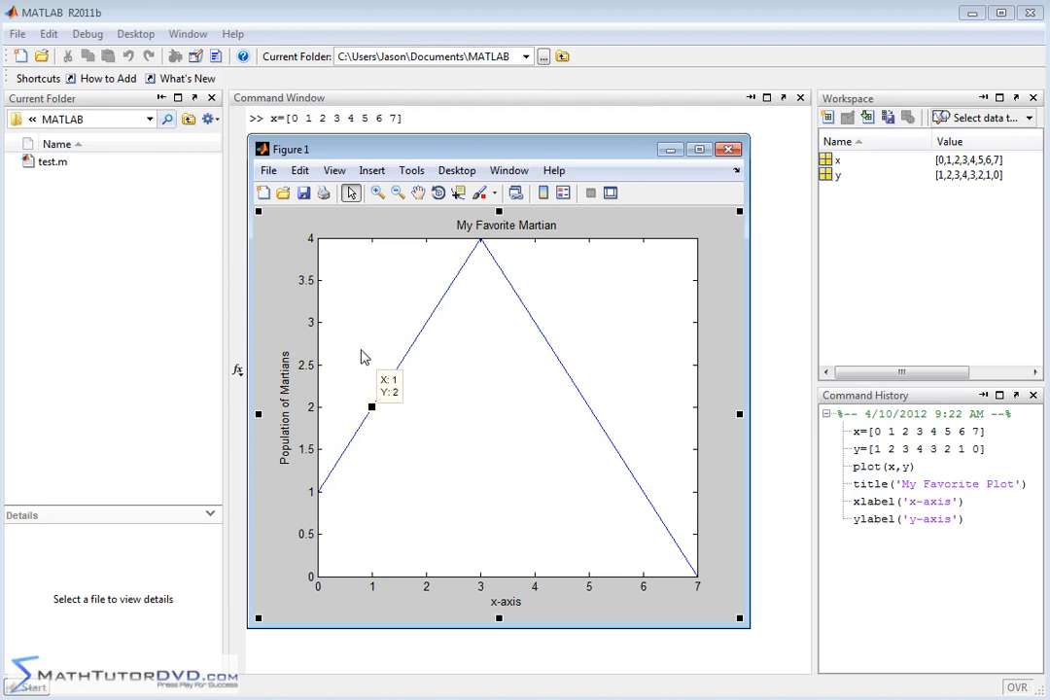
pyautogui.moveTo(452, 351)
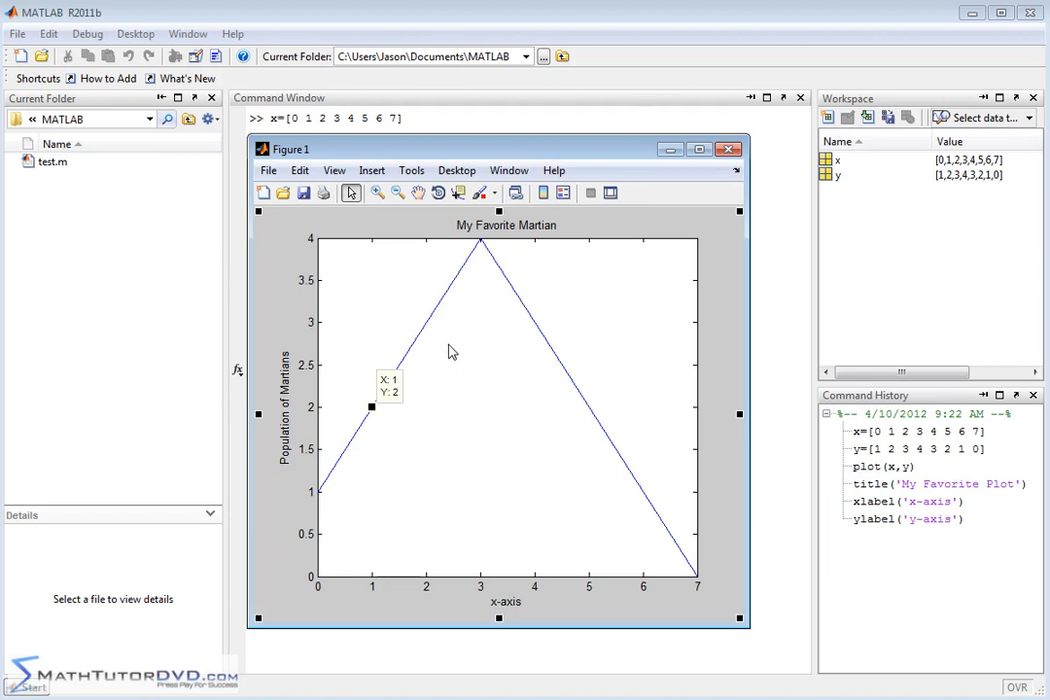